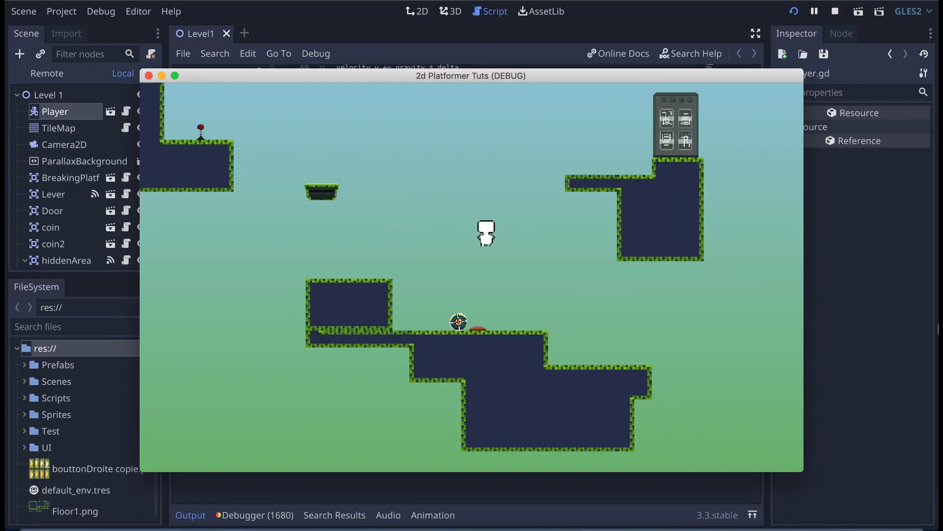
Stop the running Level 1 test and return to the editor.
key("Left")
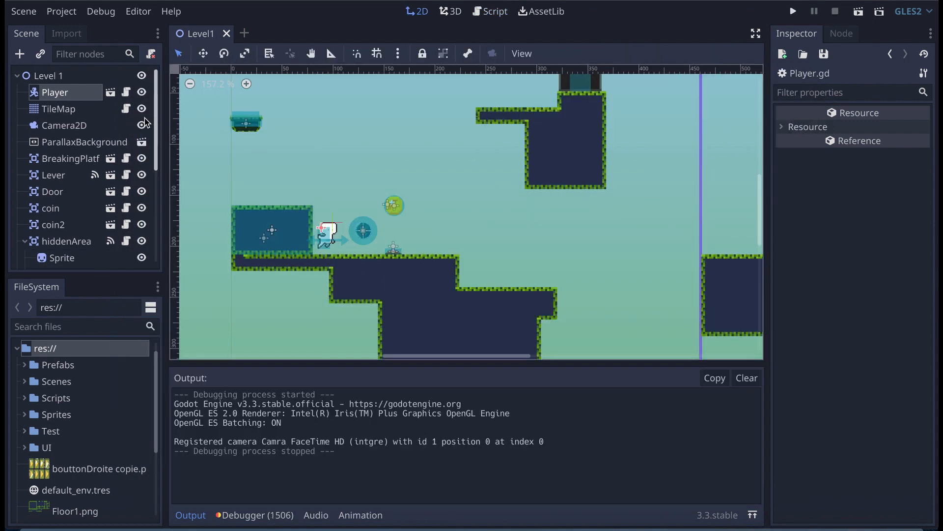
In Player.gd add an '# EVERYTHING ABOUT DASH' section with var dashDirection = Vector2(1, 0).
left_click(495, 11)
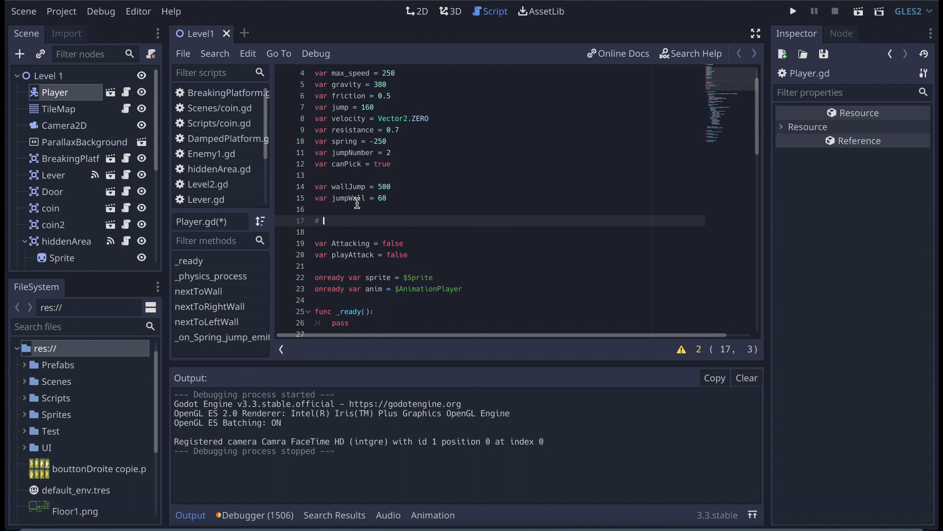
type("EVERYTHING ABOUT DASH")
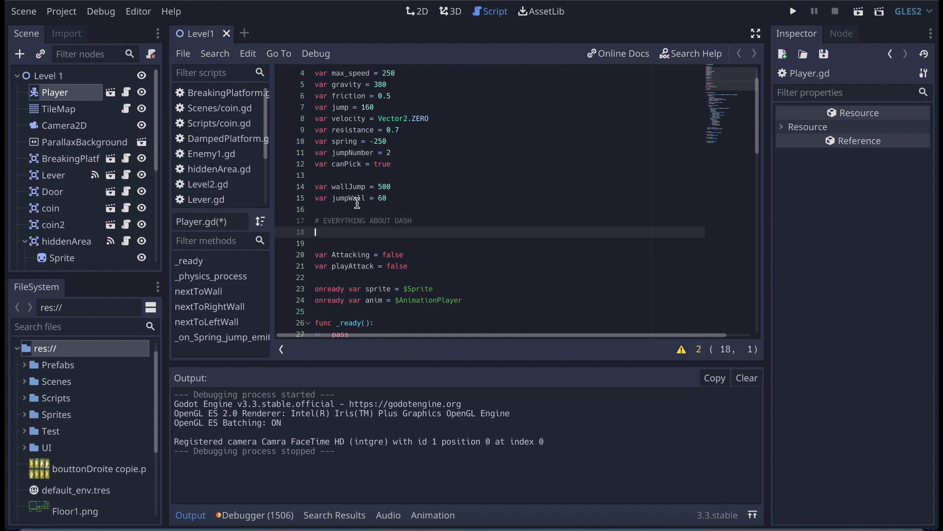
type("va")
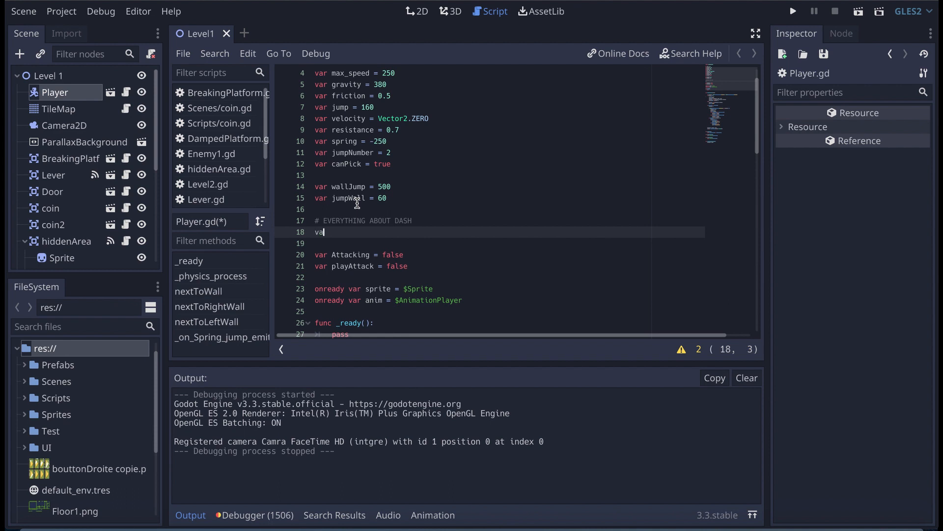
type("dash")
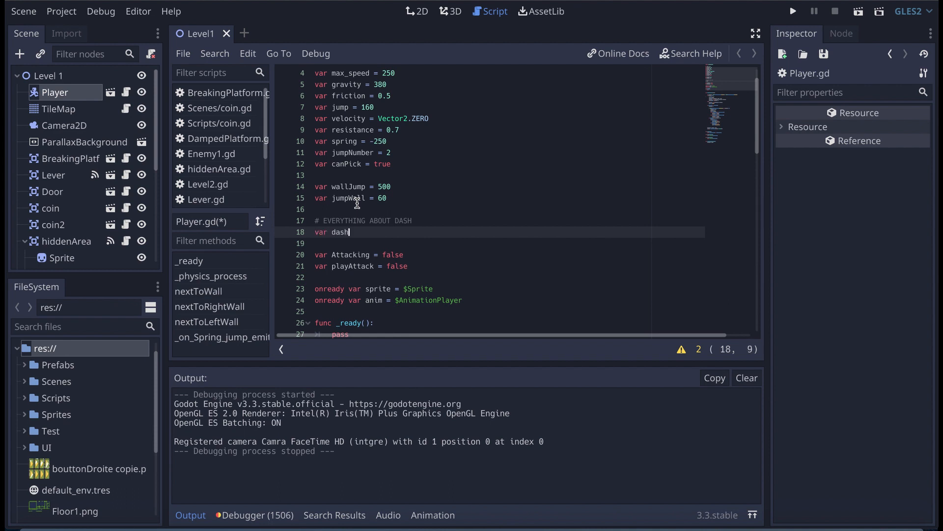
type("Direction =")
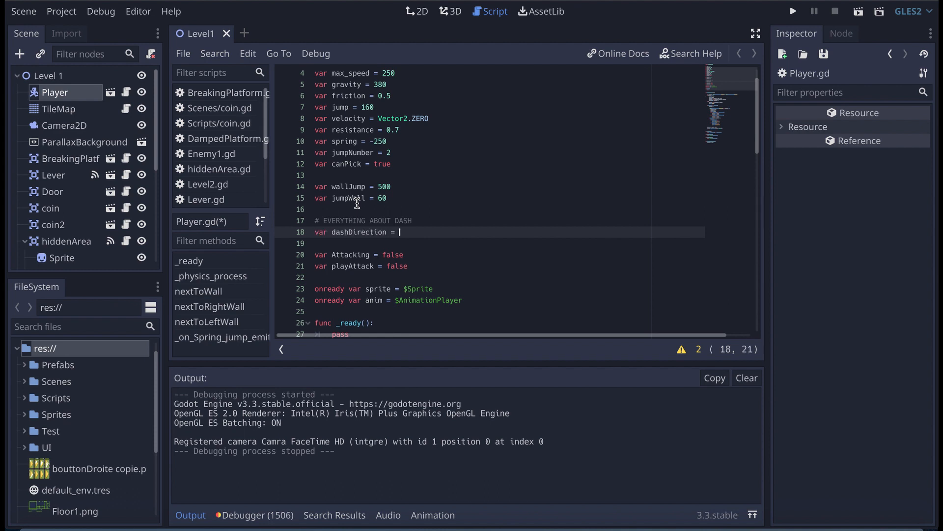
type("Vector2")
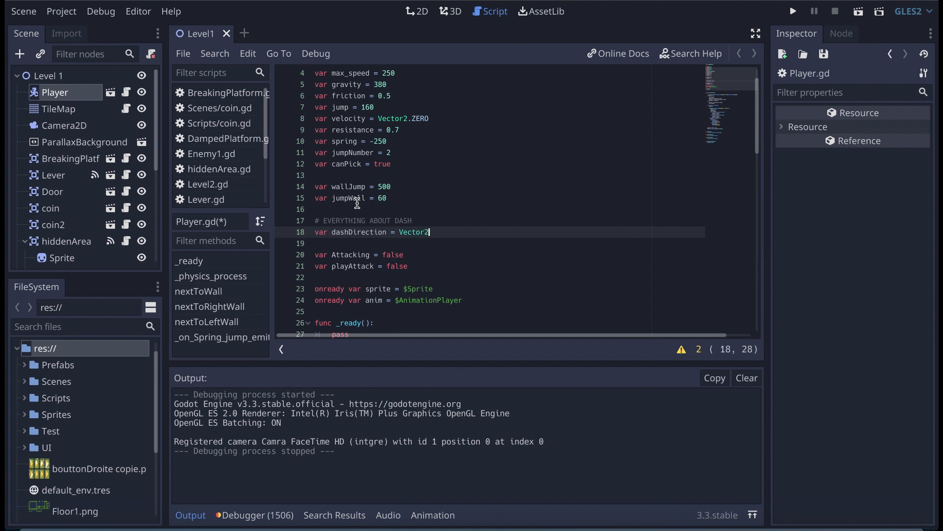
type("1, 0)")
left_click(508, 243)
type("var")
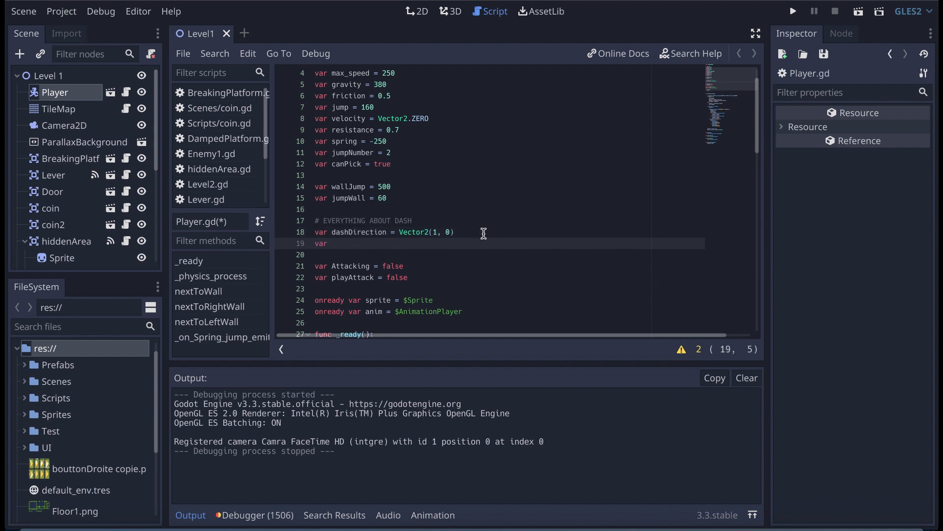
Declare var canDash = false and var dashing = false below it.
type("canDash =")
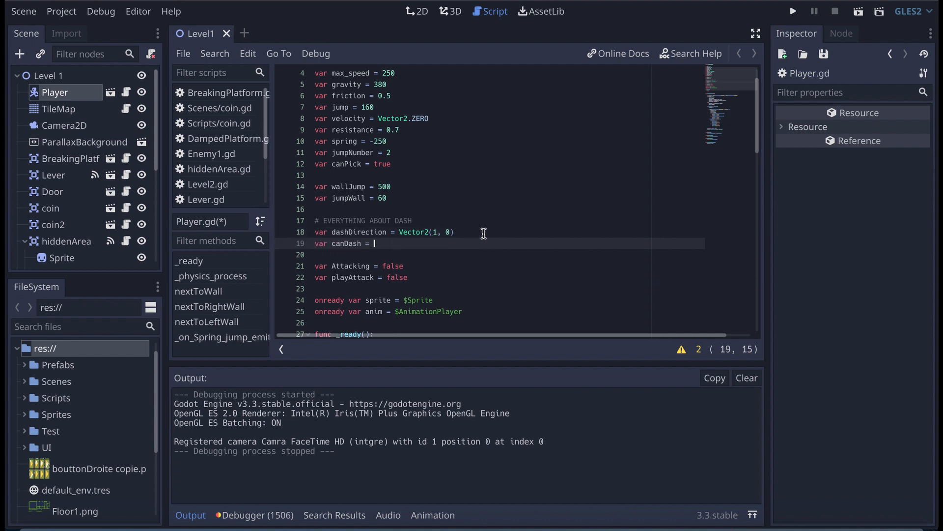
type("false")
type("var dashing =")
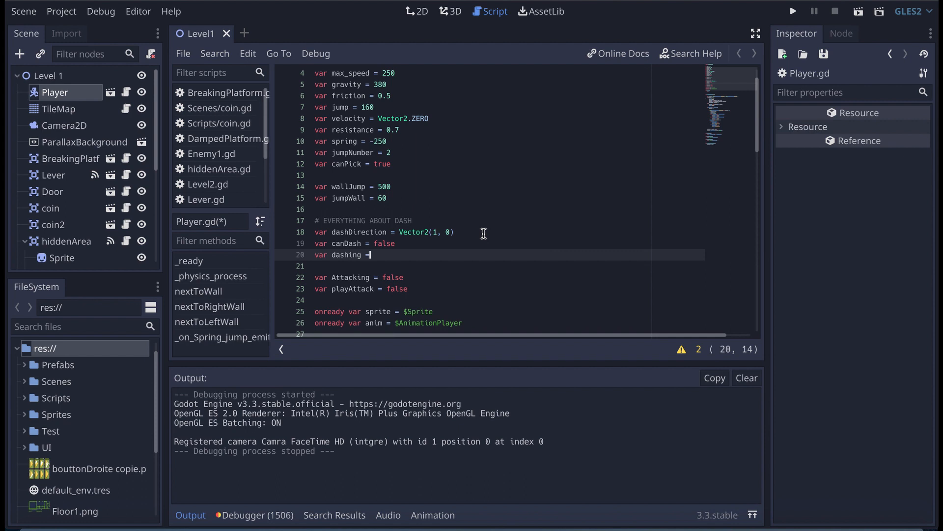
type("false")
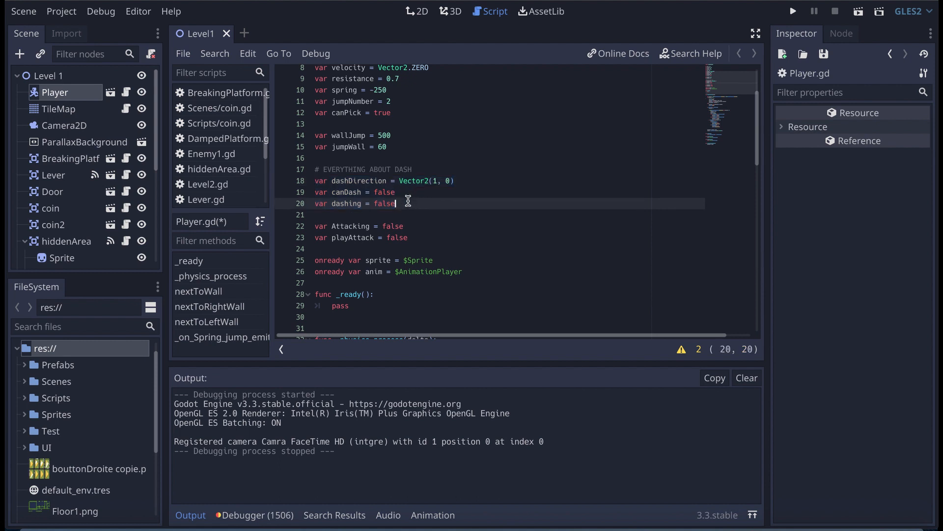
Write func dash(): with if is_on_floor(): canDash = true, then begin another if.
scroll("down", 3)
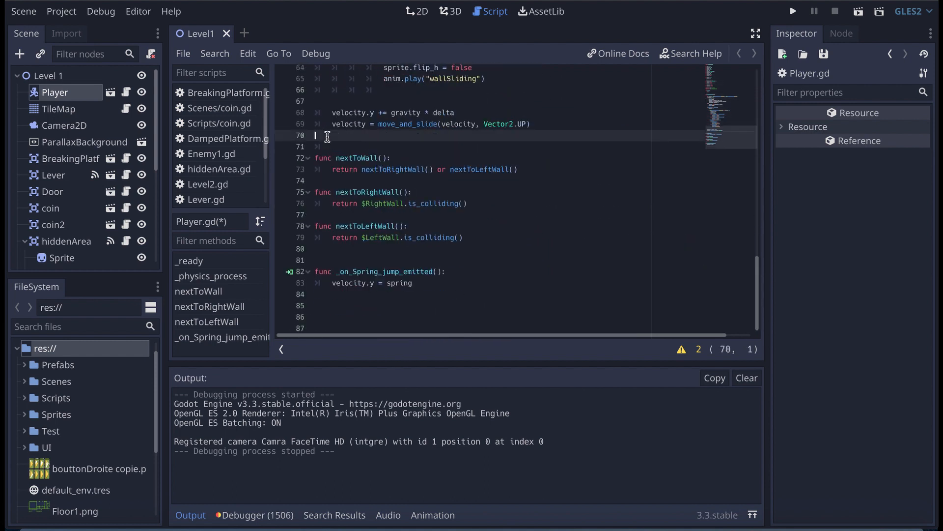
type("func")
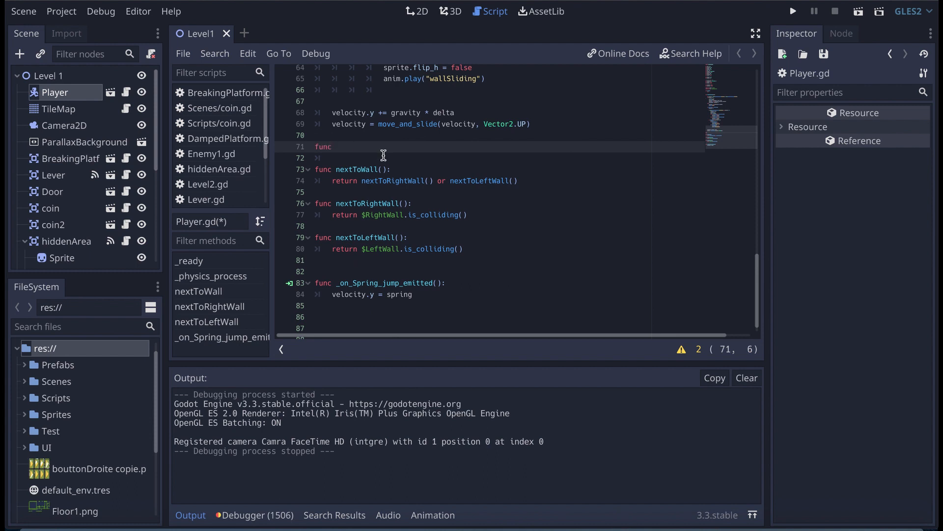
type("dash():")
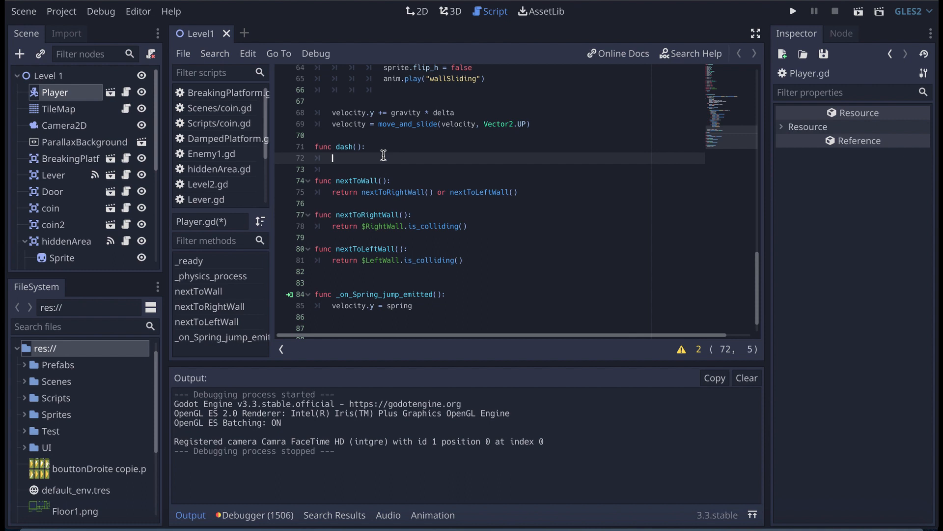
type("if")
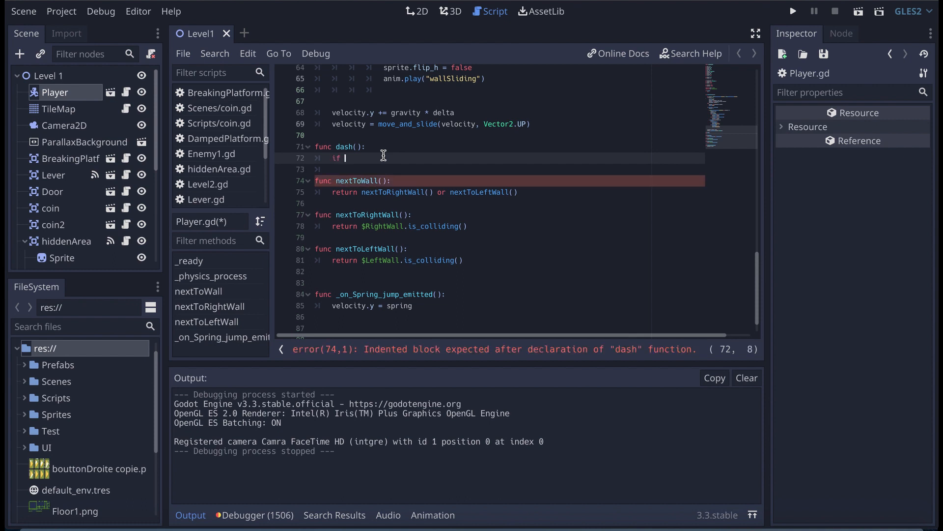
type("is_")
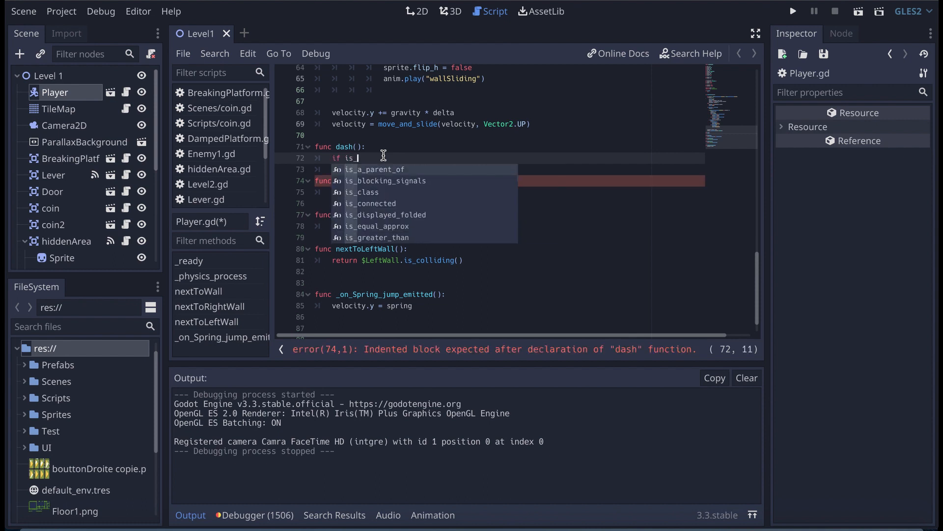
type("on_floor()")
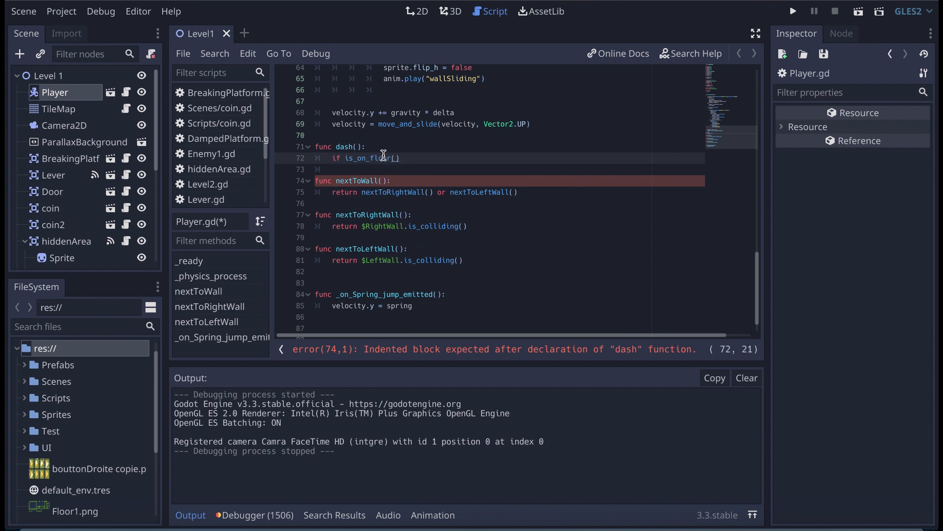
type("can")
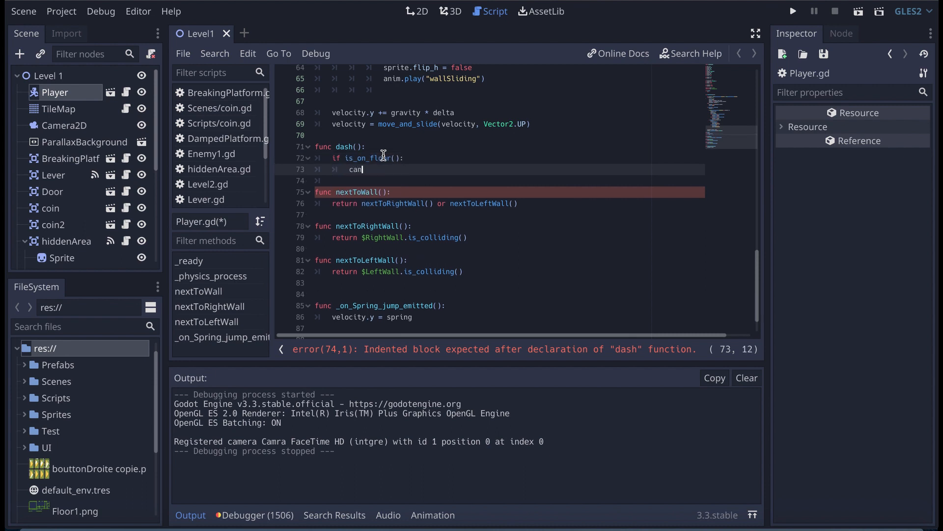
type("Dash = true")
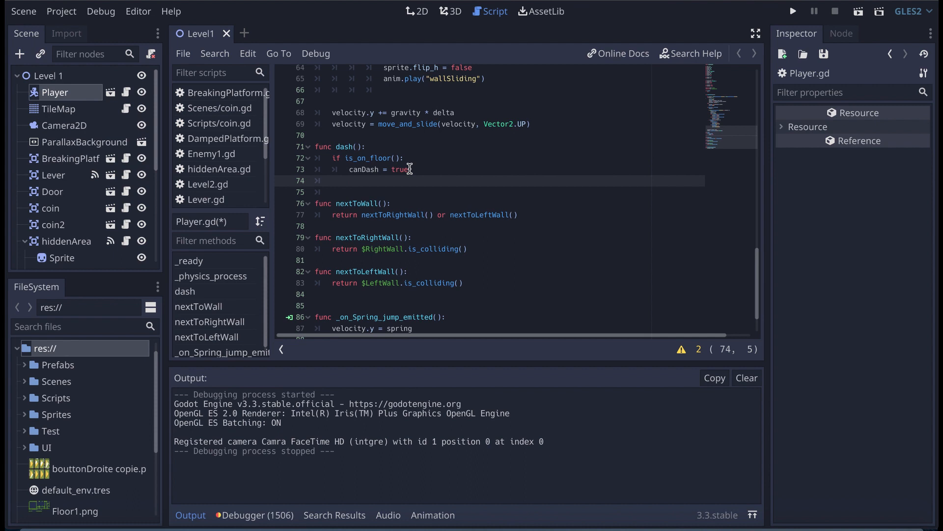
type("if")
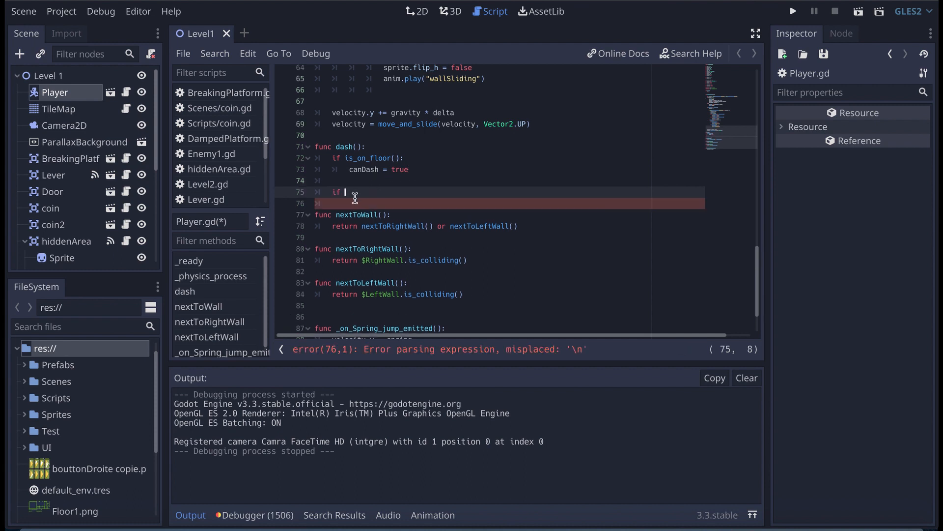
Add if Input.is_action_pressed("ui_right"): dashDirection = Vector2(1, 0).
type("Input.is_")
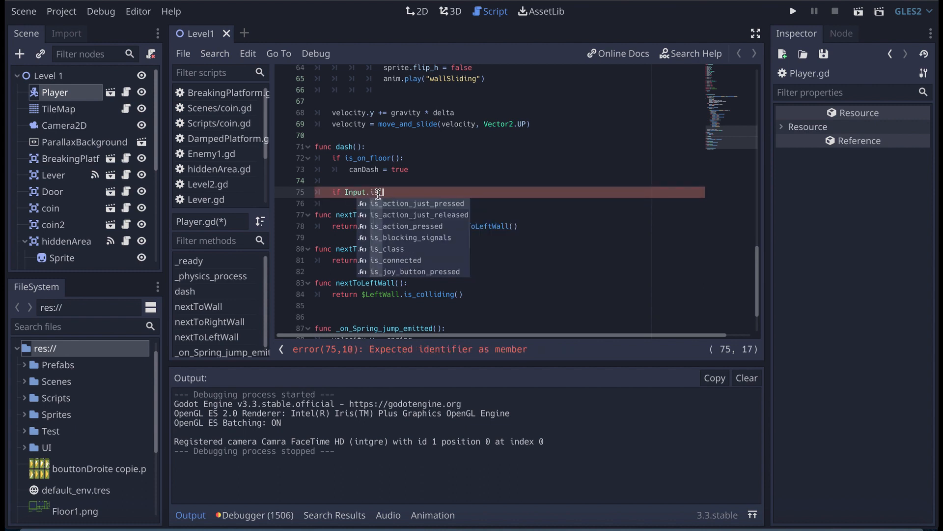
left_click(413, 226)
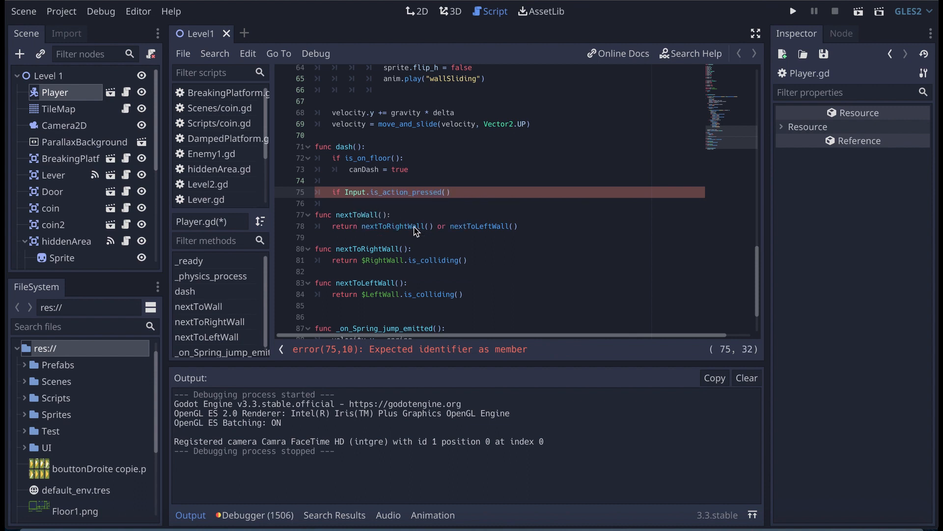
type("\"")
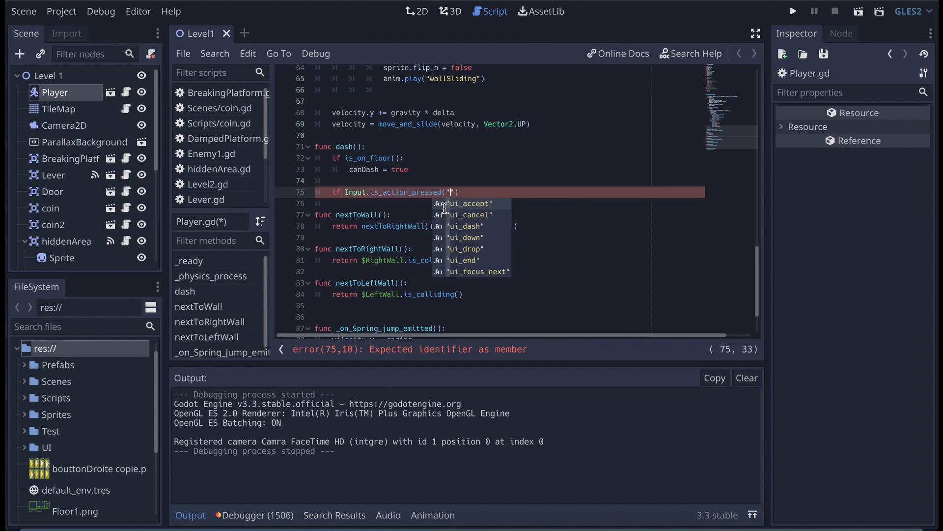
type("ui_right")
left_click(510, 202)
type("d")
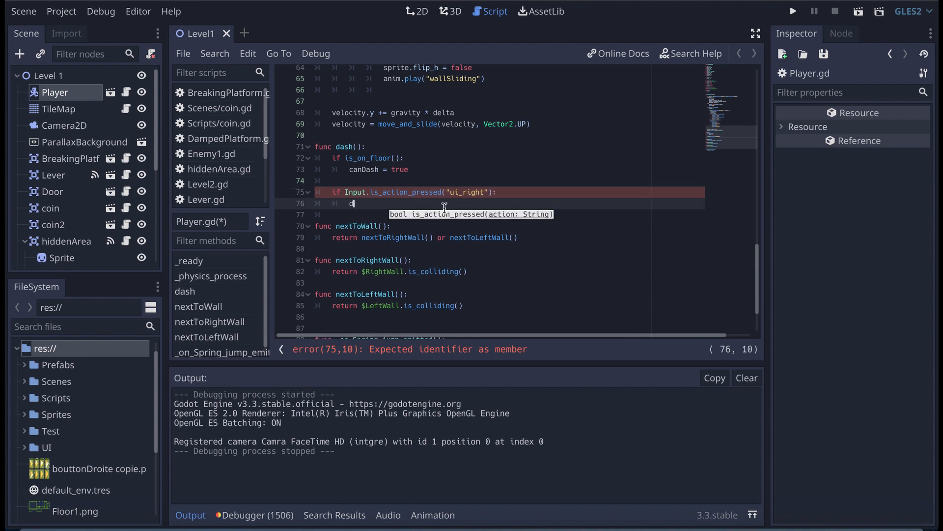
type("ashDirection")
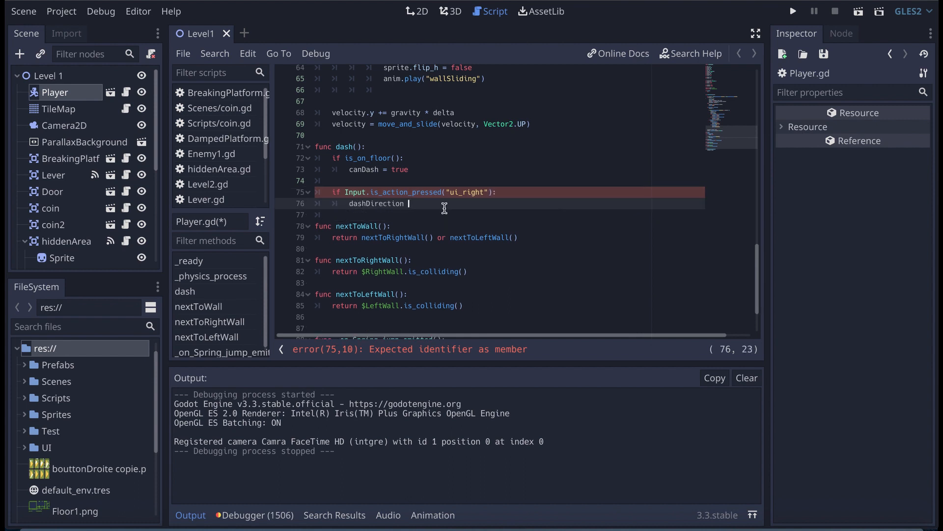
type("= Vector")
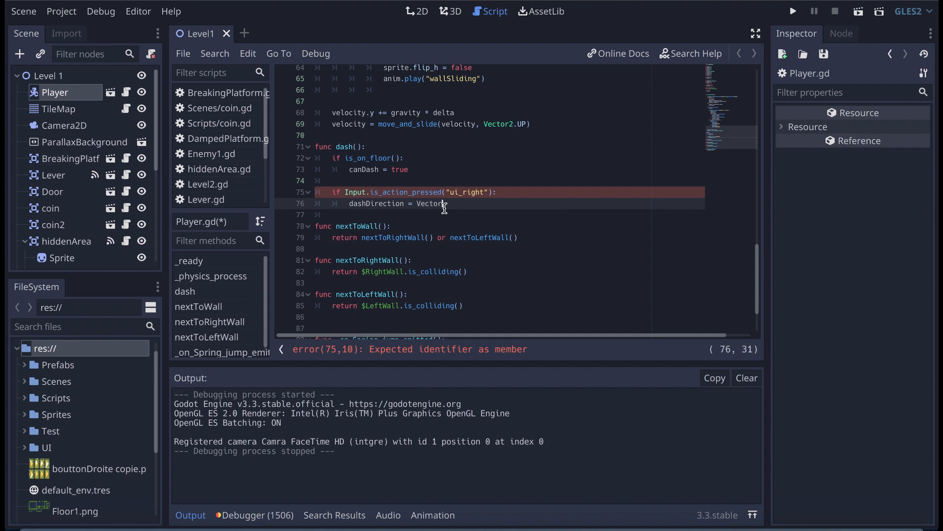
type("(1, 0")
left_click(510, 215)
type("if")
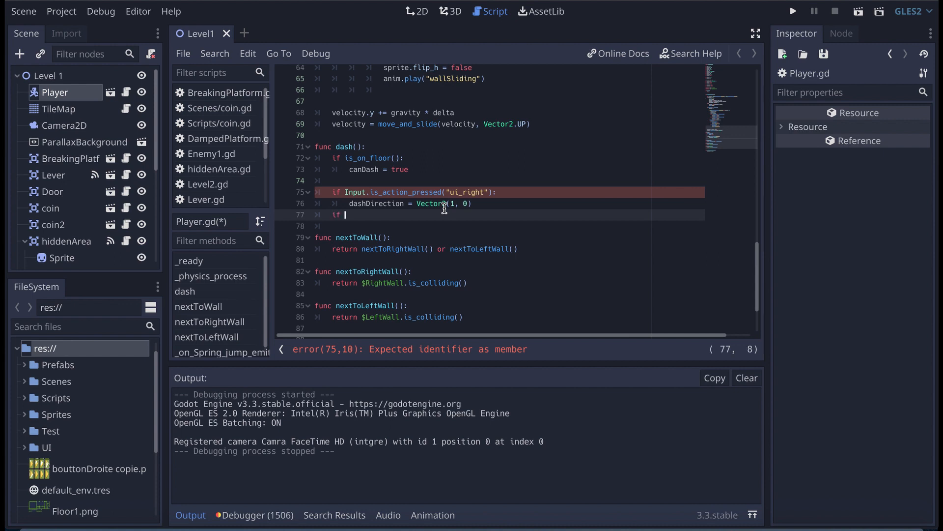
Add if Input.is_action_pressed("ui_left"): dashDirection = Vector2(-1, 0).
type("Input")
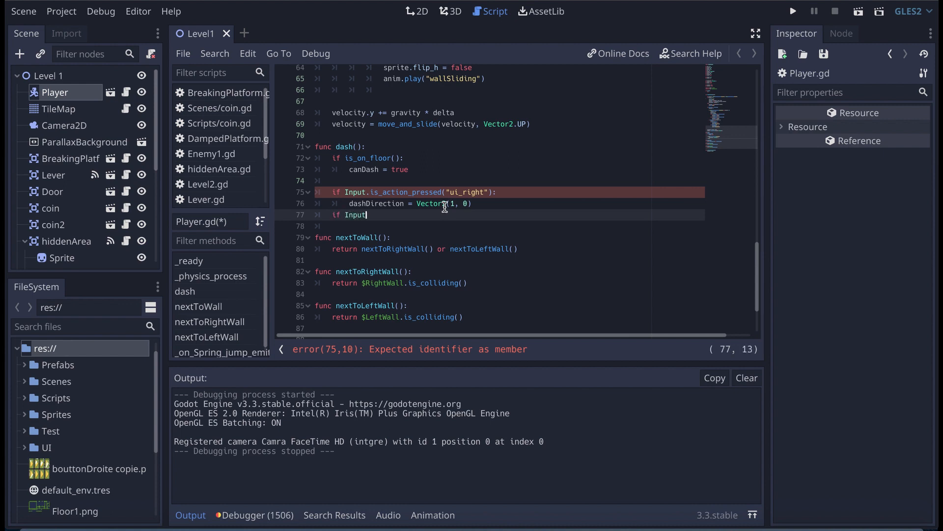
type(".")
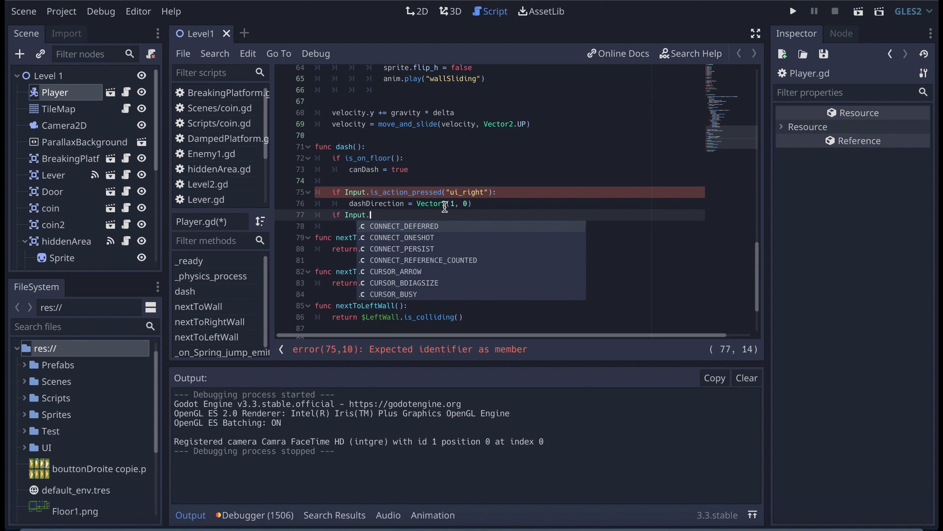
type("is")
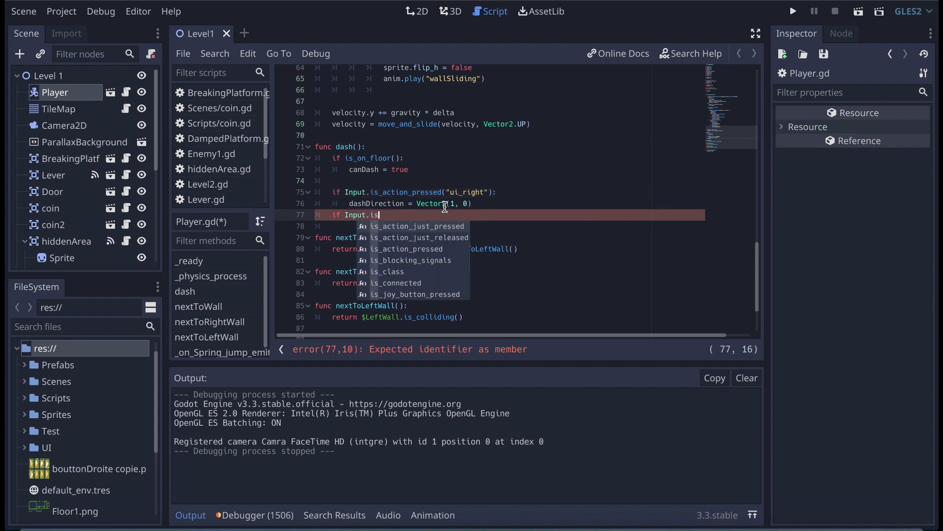
type("_action_pressed(\"ui_left\"")
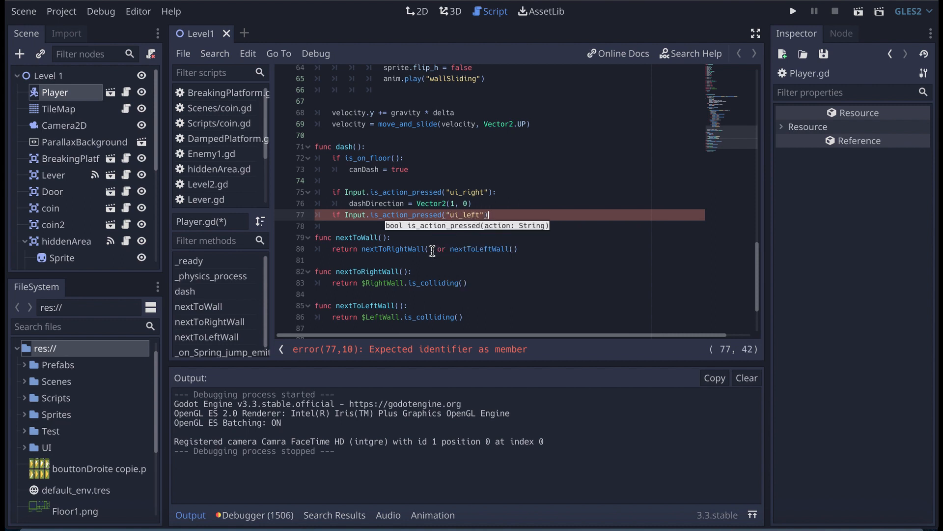
type("dashDir")
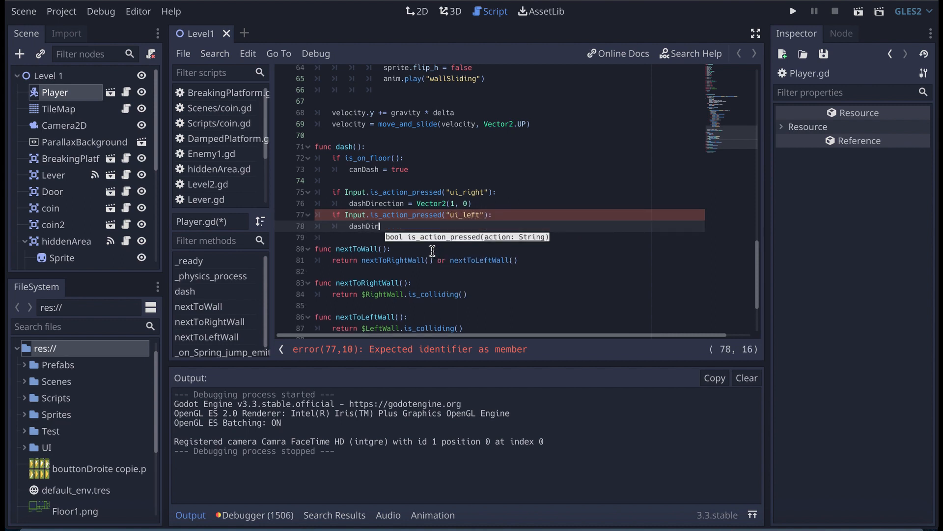
type("ection = Vector2")
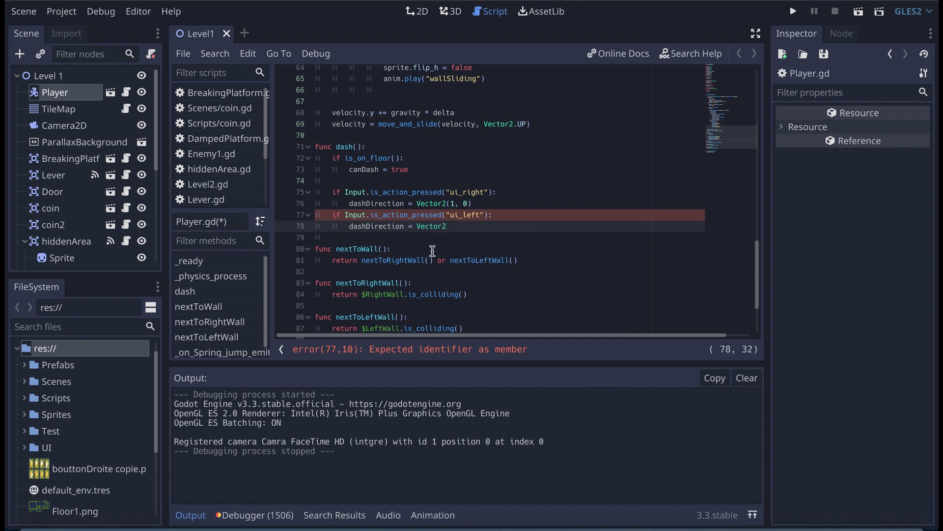
type("(-1, 0")
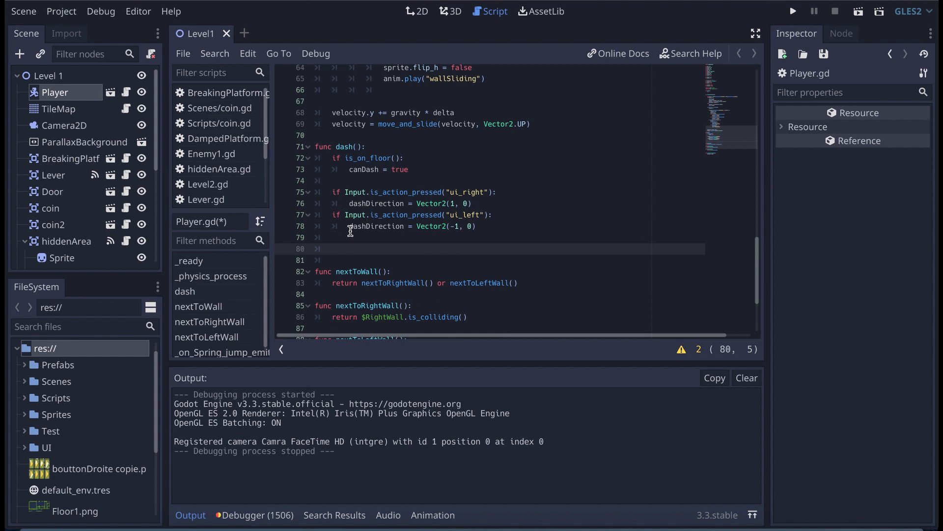
mouse_move(367, 249)
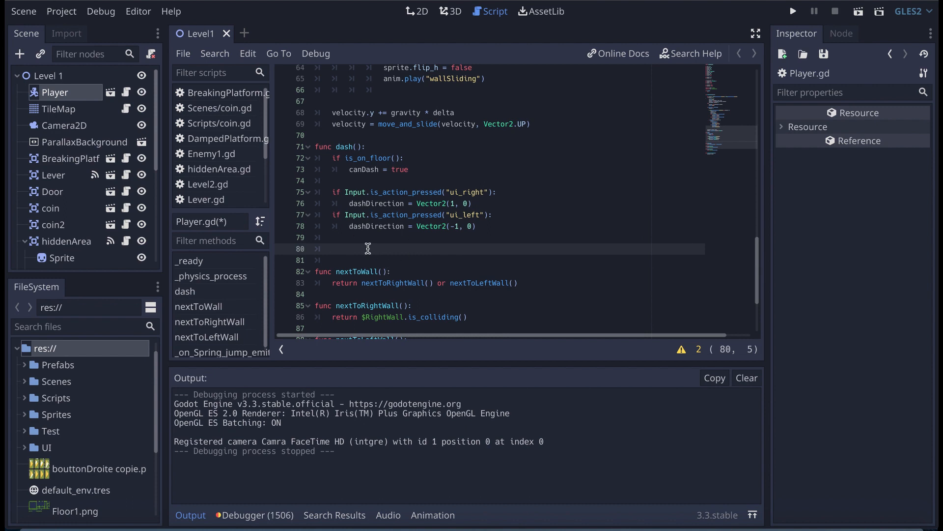
left_click(61, 11)
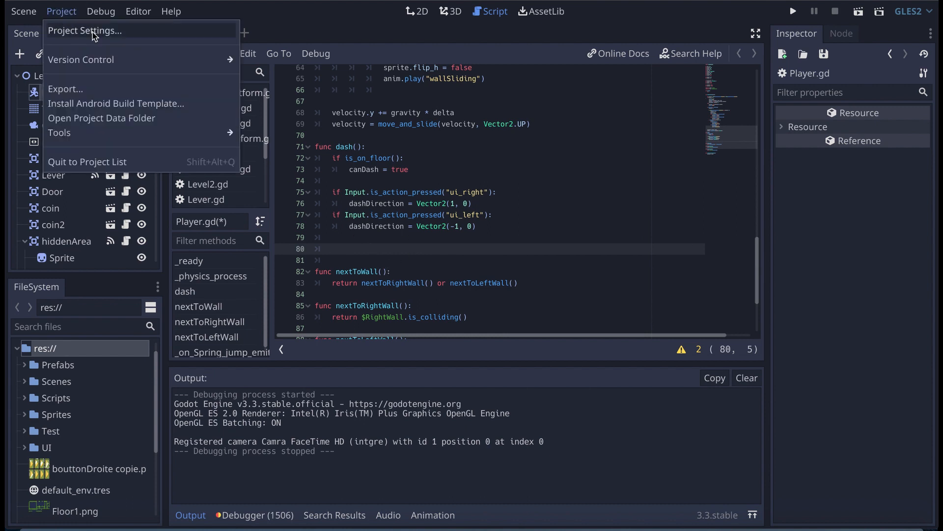
left_click(85, 30)
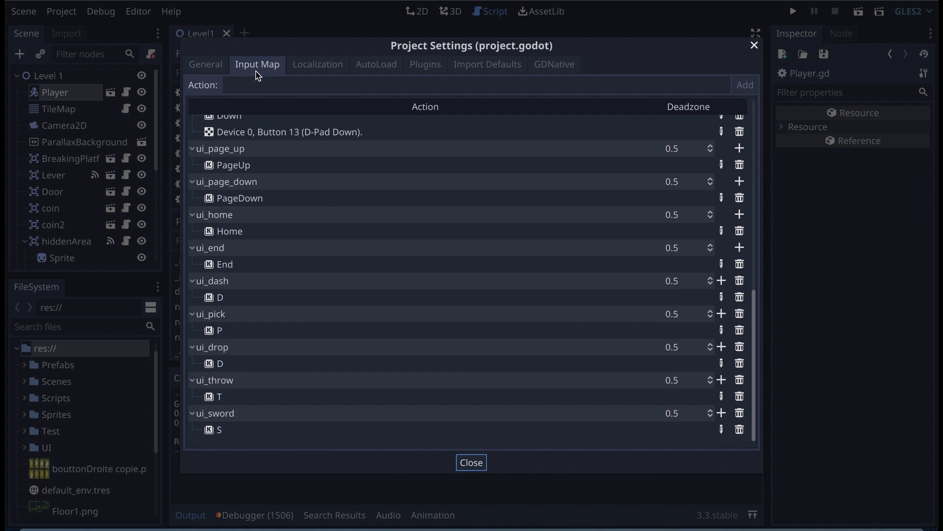
left_click(206, 65)
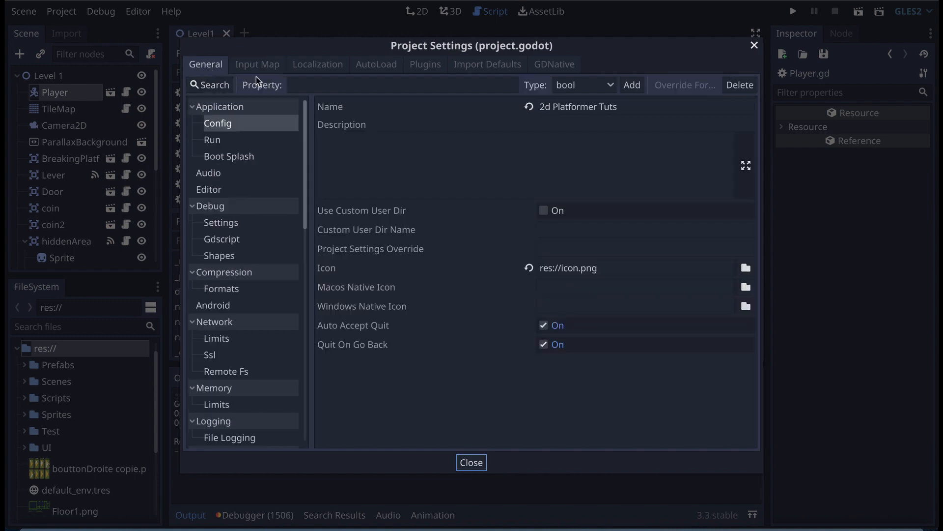
left_click(256, 65)
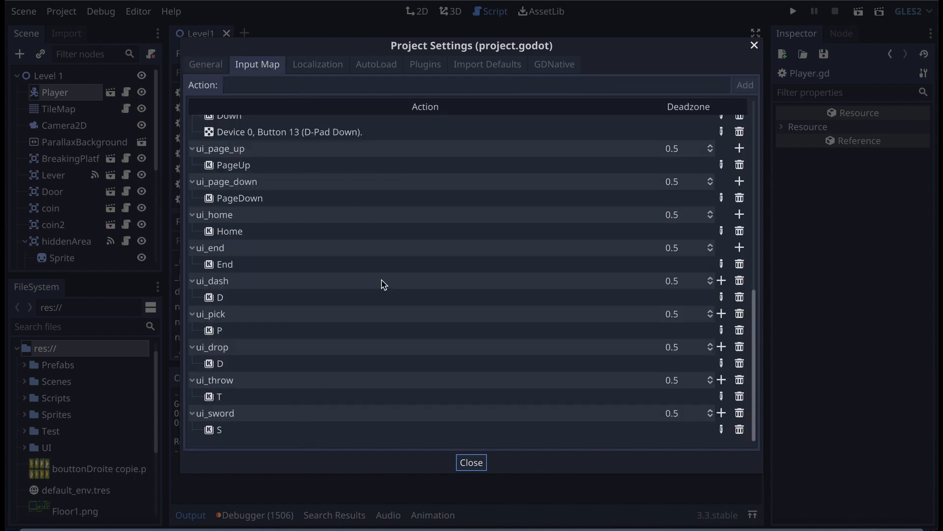
mouse_move(245, 295)
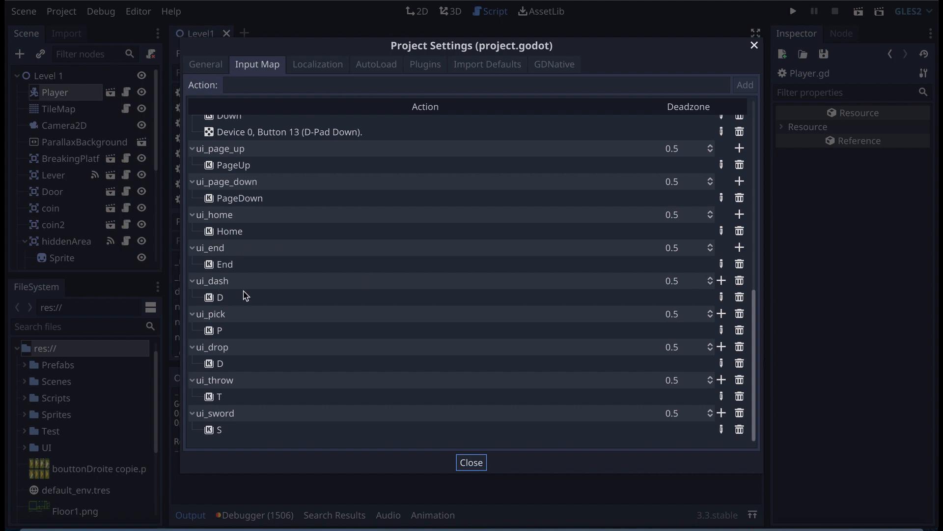
left_click(476, 84)
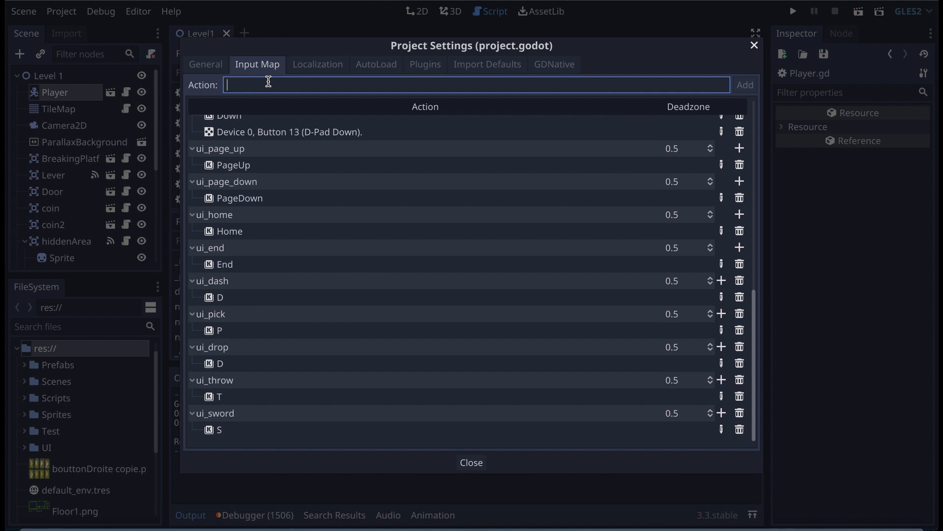
type("ui")
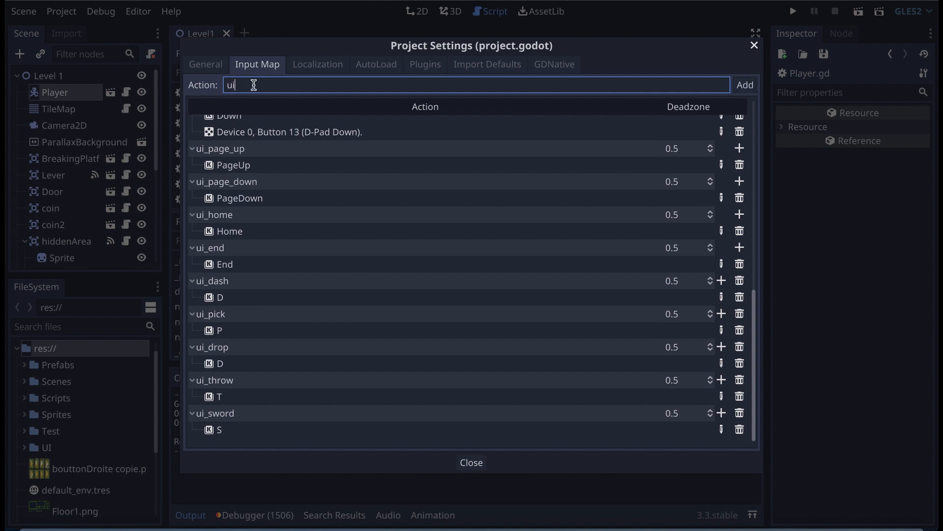
type("_quiche")
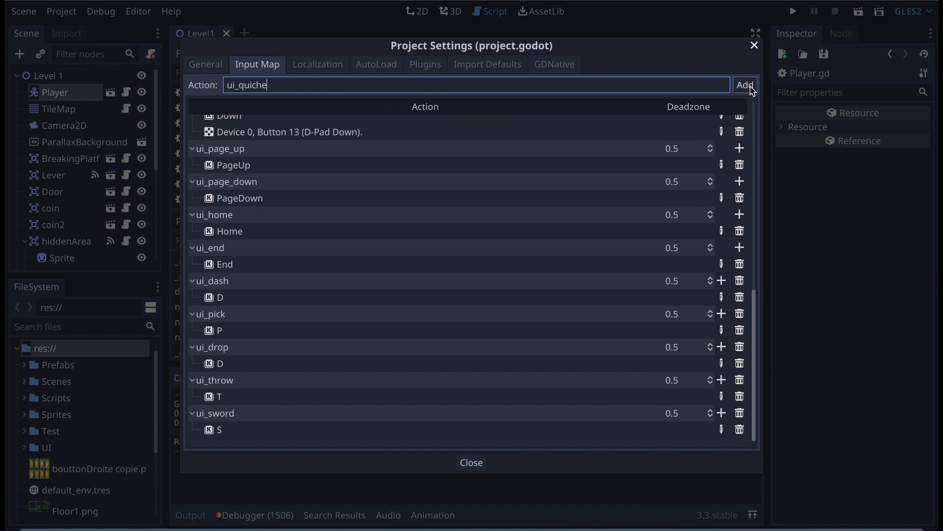
left_click(745, 84)
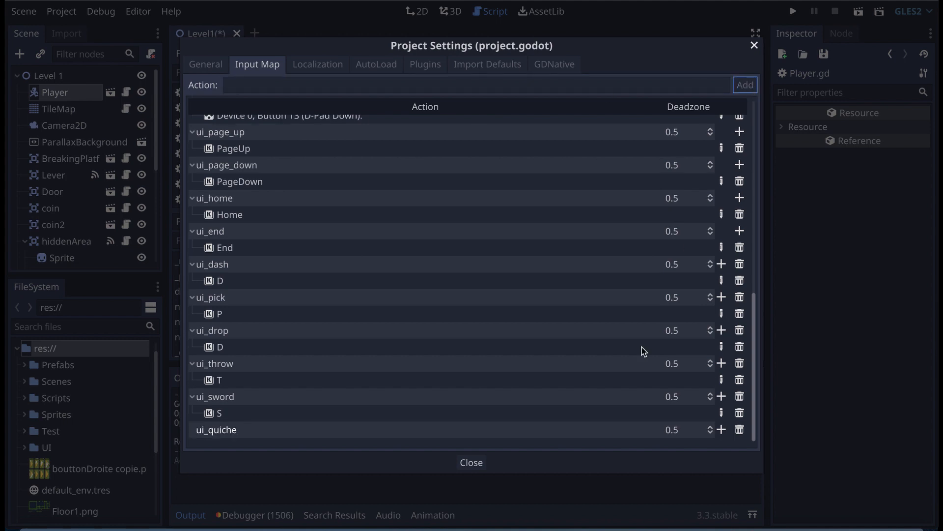
double_click(219, 429)
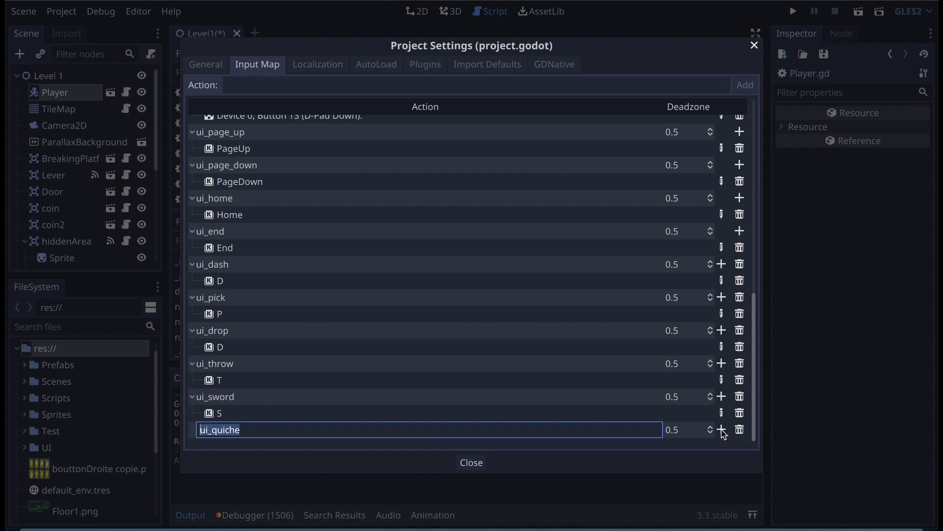
left_click(722, 430)
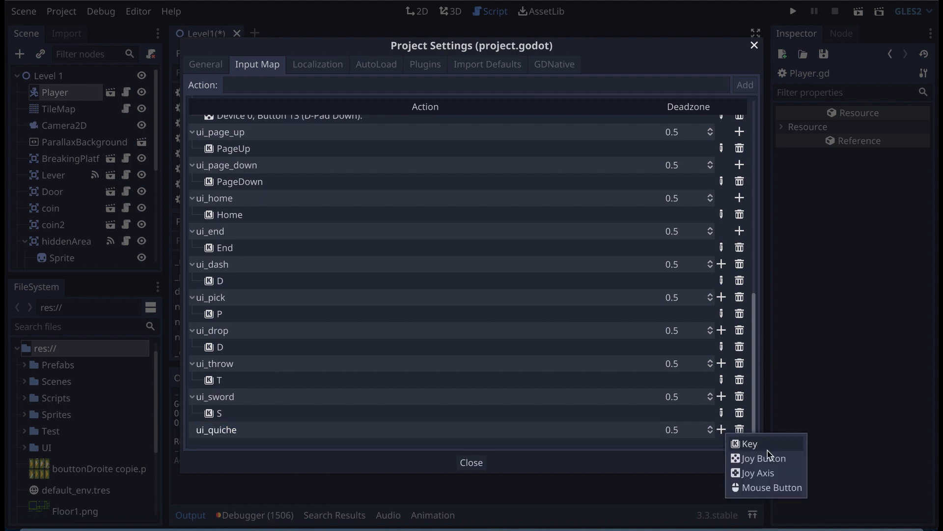
mouse_move(783, 472)
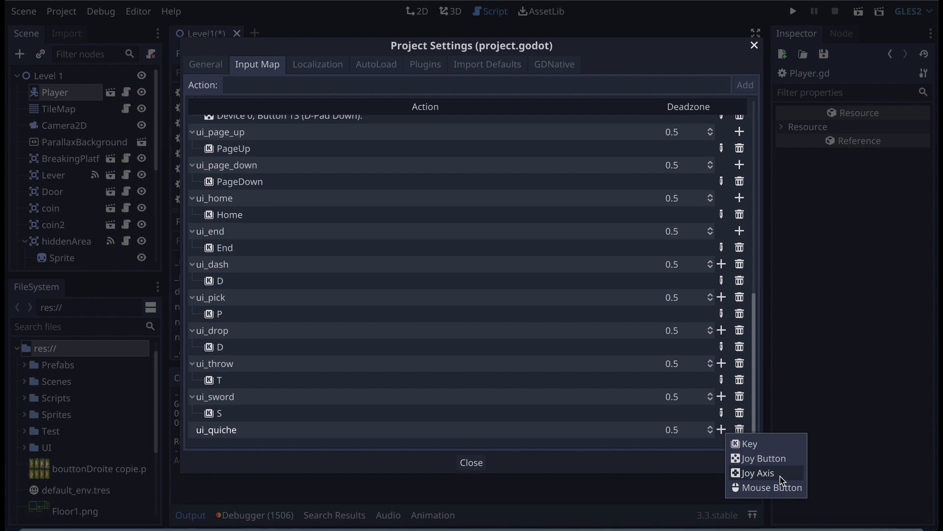
left_click(749, 443)
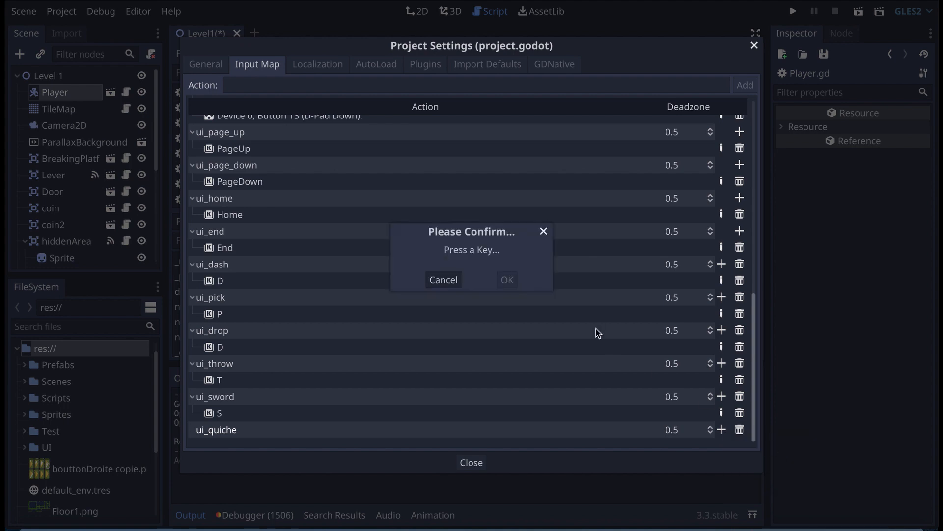
key("q")
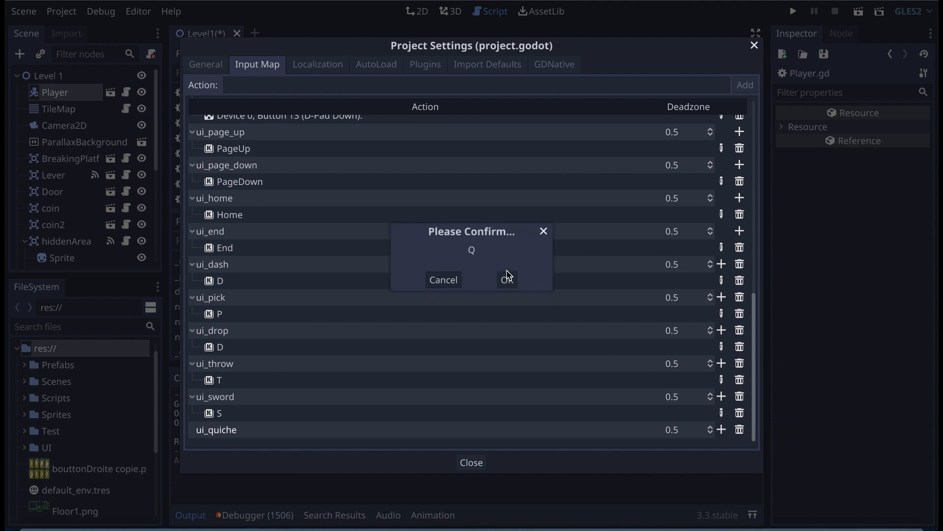
left_click(507, 279)
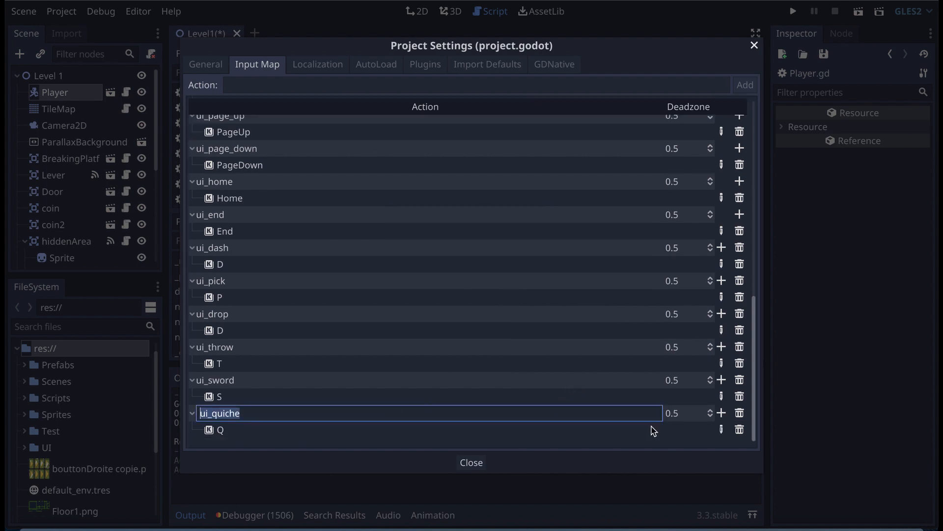
mouse_move(735, 419)
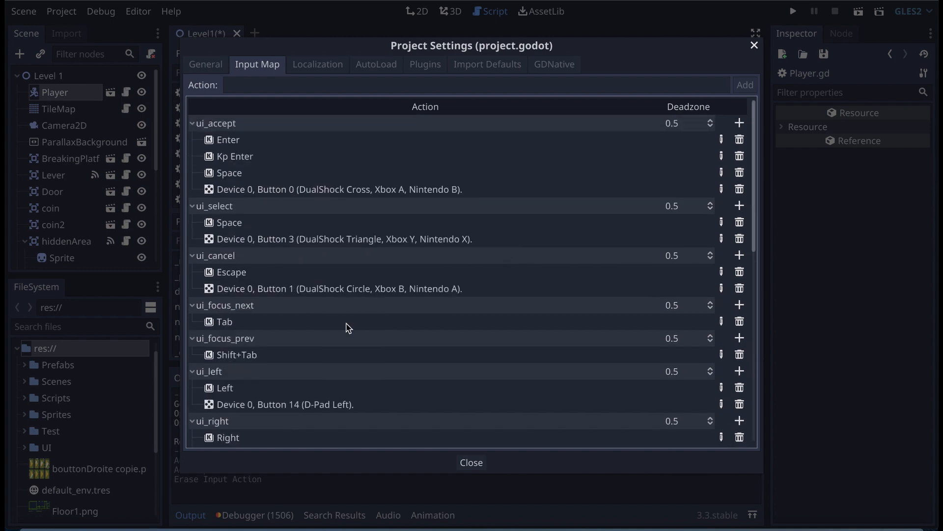
scroll("down", 3)
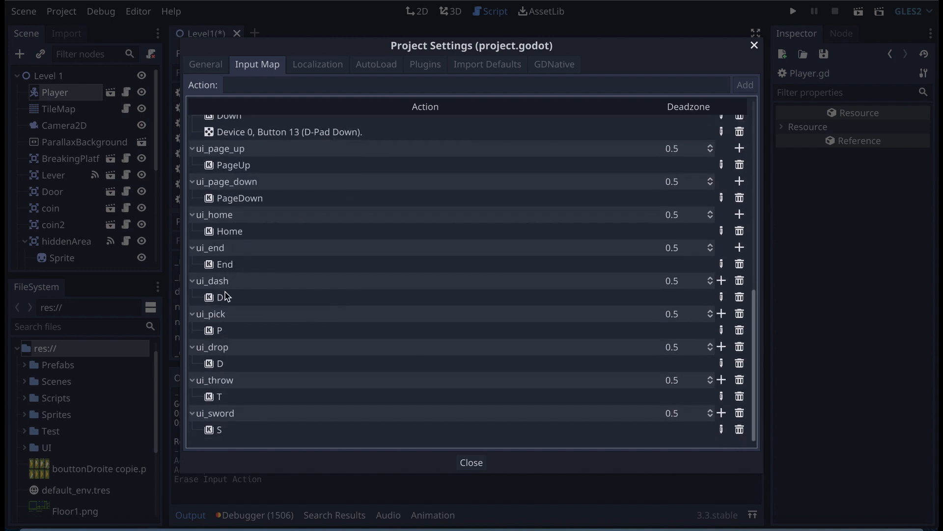
left_click(471, 462)
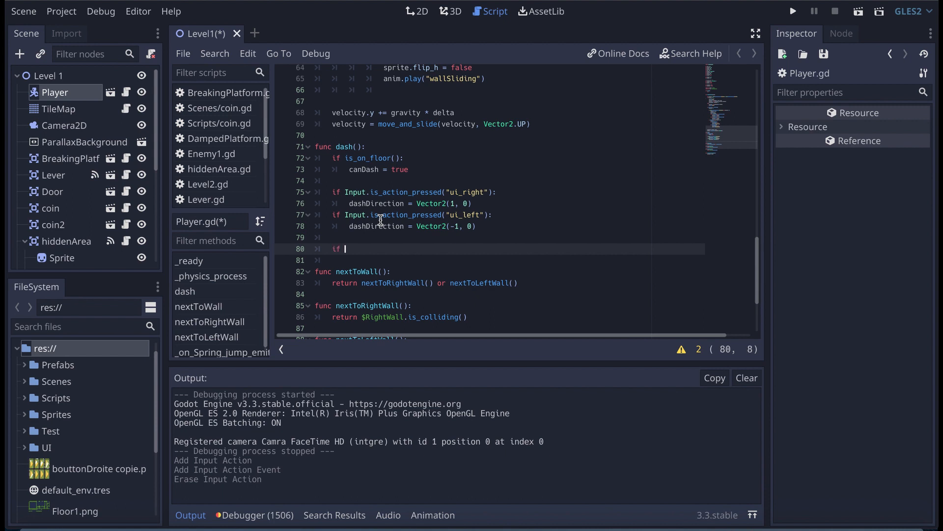
Add if Input.is_action_just_pressed("ui_dash") and canDash: velocity = dashDirection.normalized() * 2000.
type("Input.is")
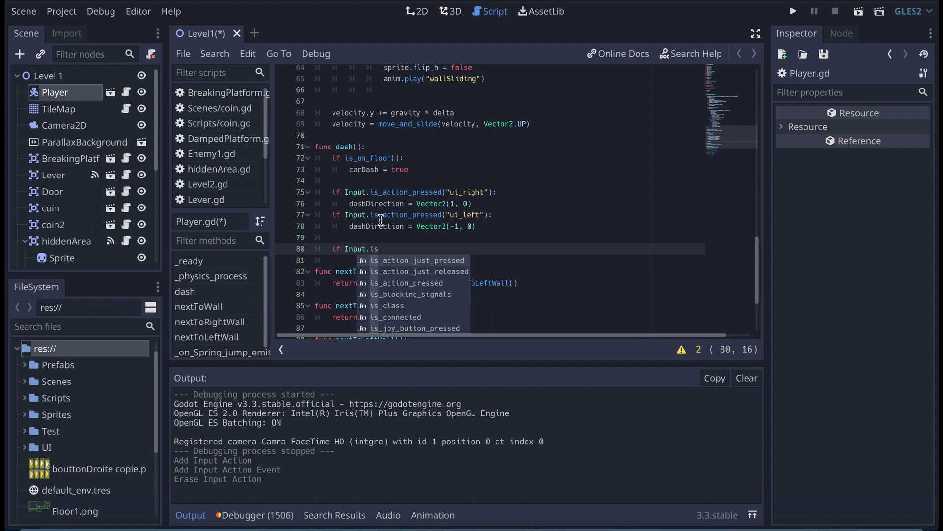
left_click(415, 259)
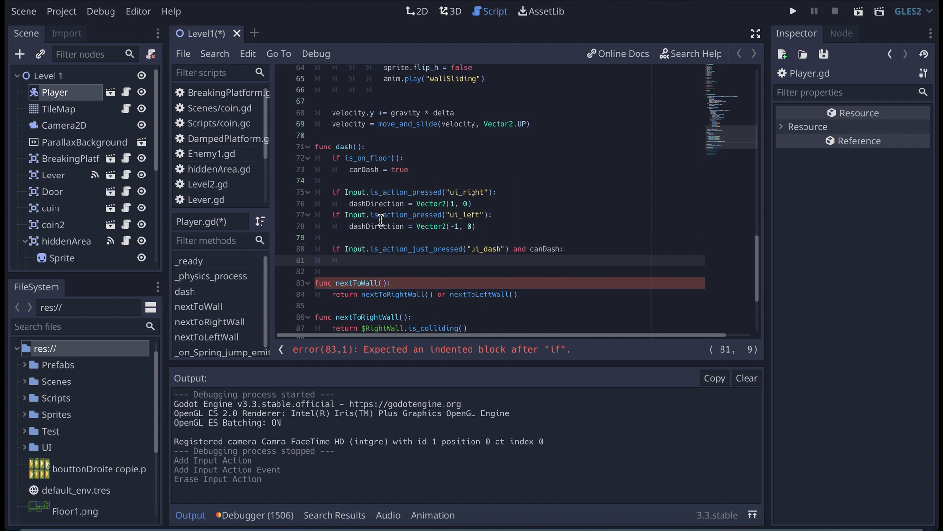
type("velocity")
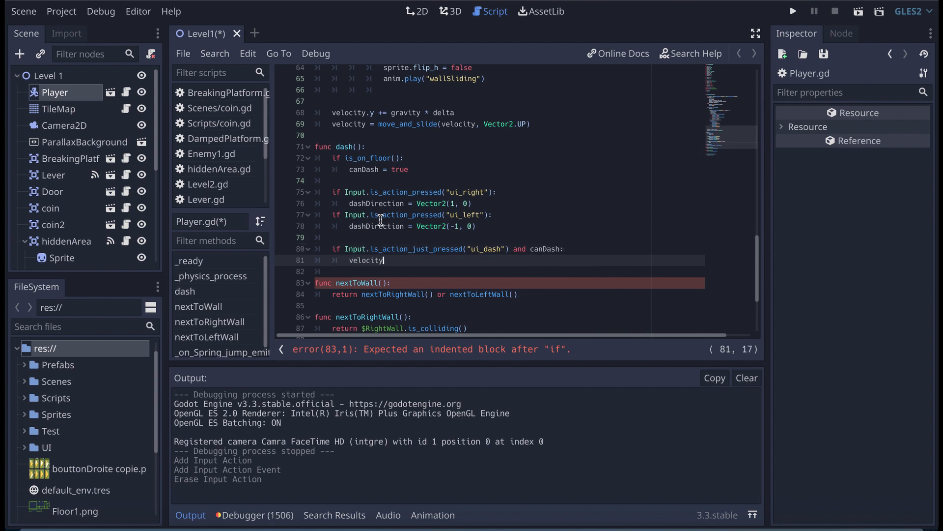
type("= dashDirection.normalized() *")
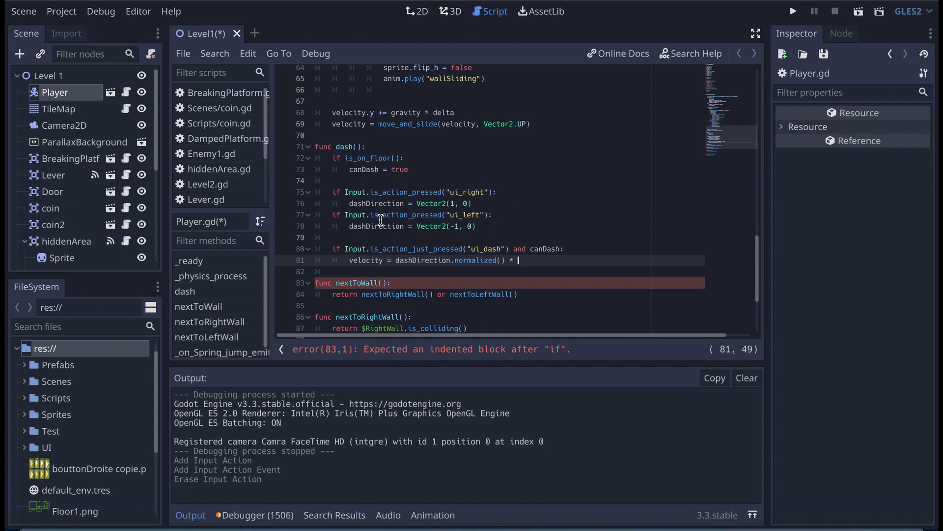
type("2000")
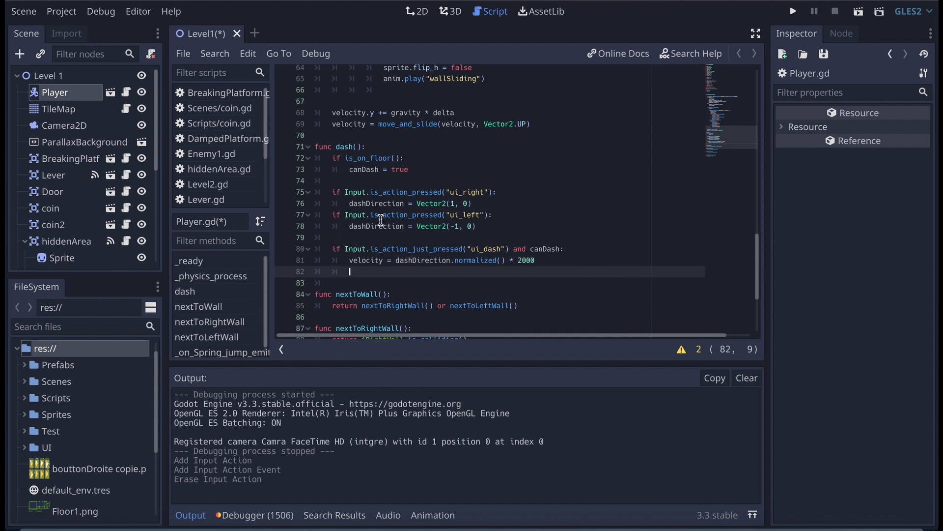
Inside that block set canDash = false and dashing = true.
type("canDash =")
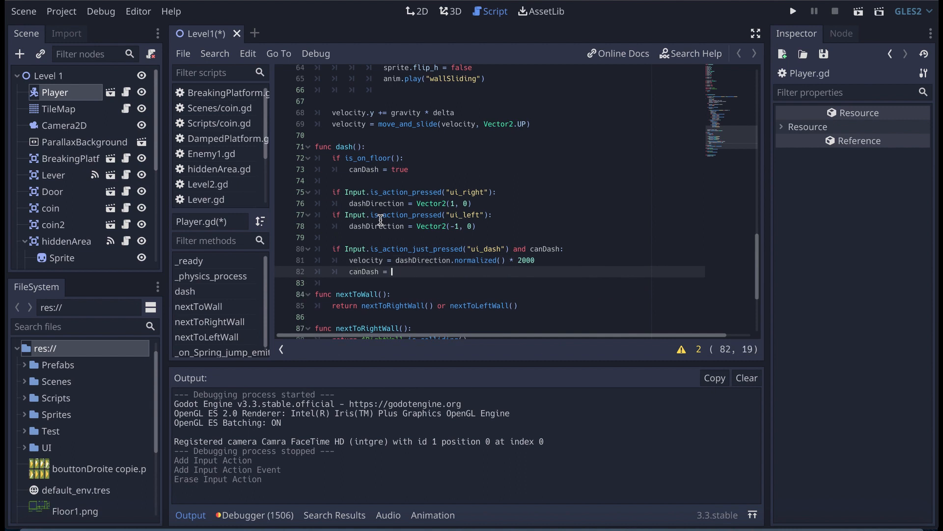
type("fals")
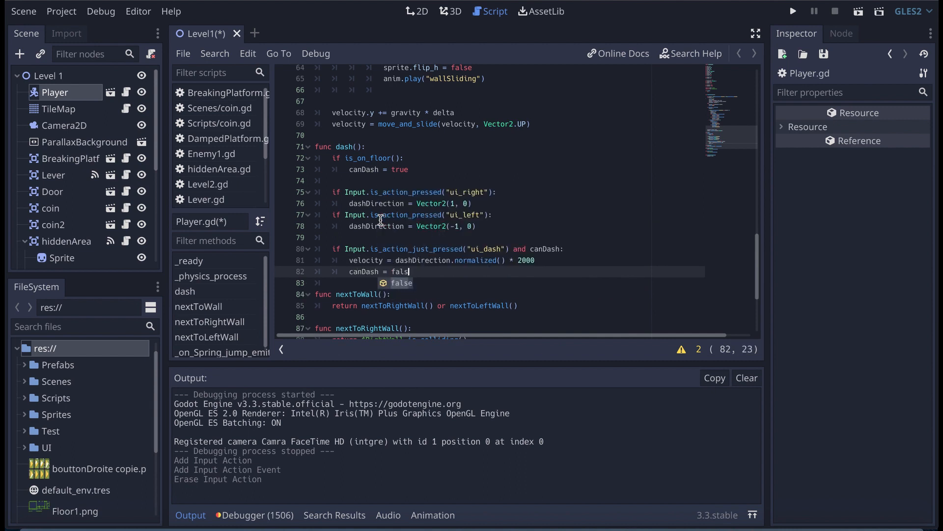
type("dashing = true")
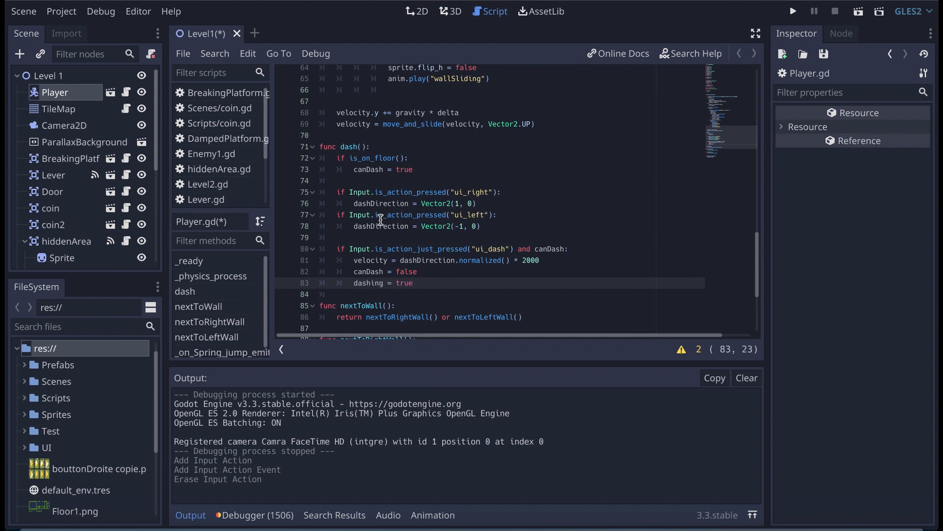
Add yield(get_tree().create_timer(0.2), "timeout") to wait 0.2 seconds.
type("yield")
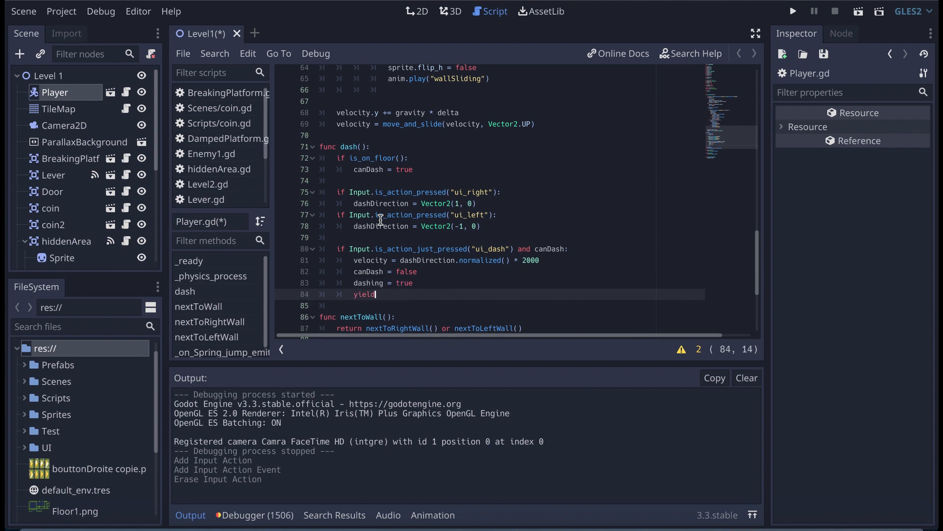
type("get_tree())")
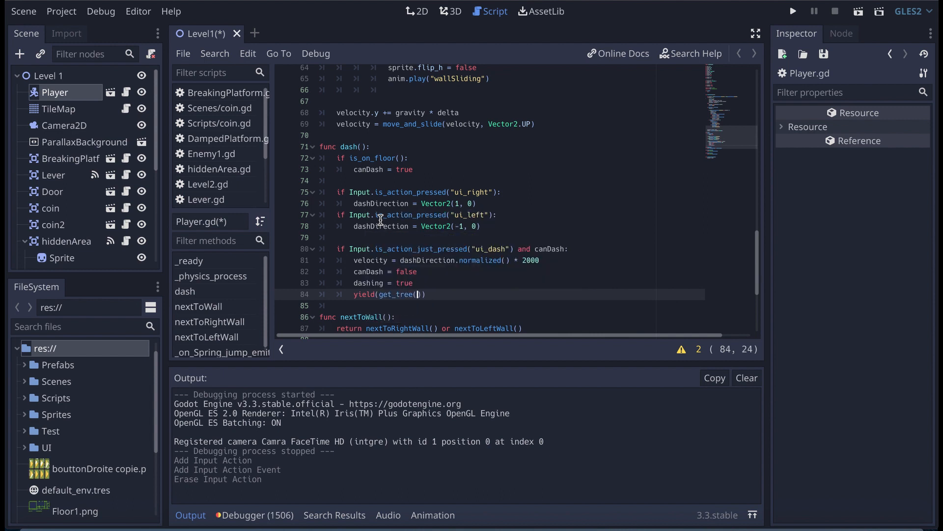
type(".create_timer(")
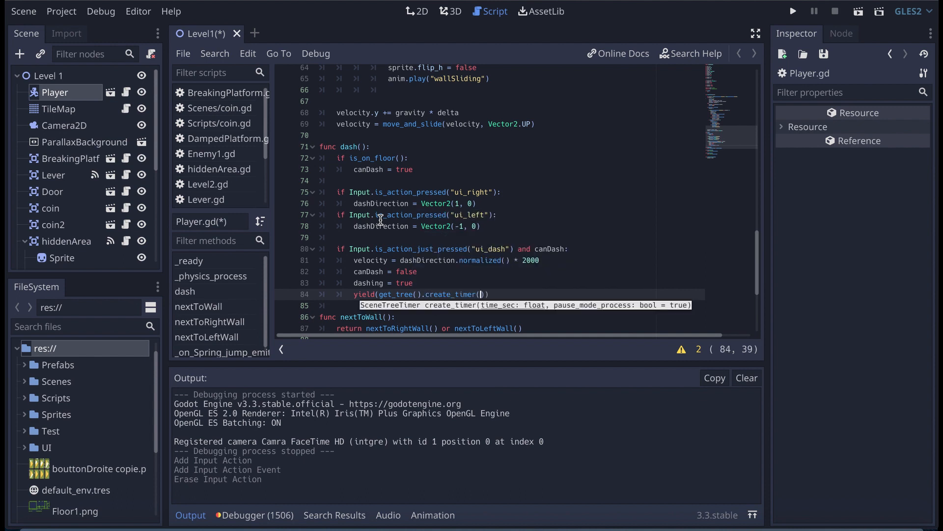
type("0,")
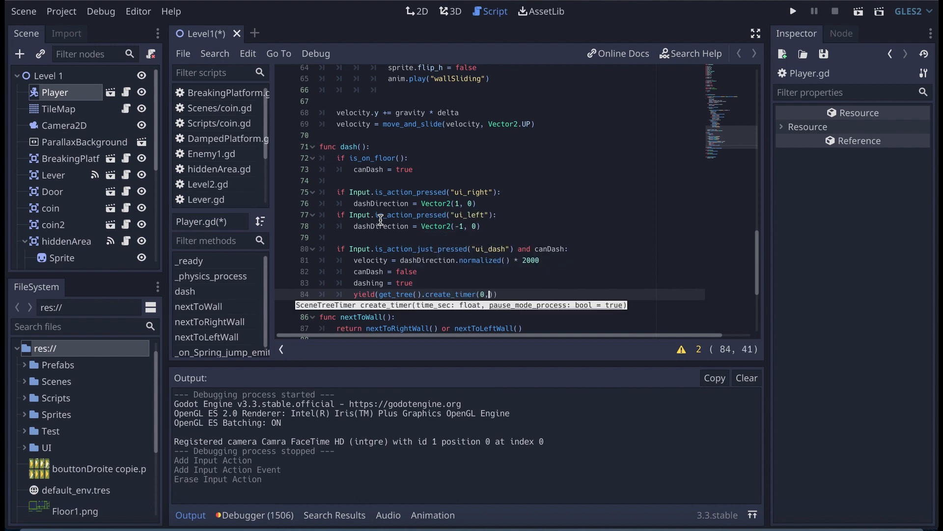
type("2")
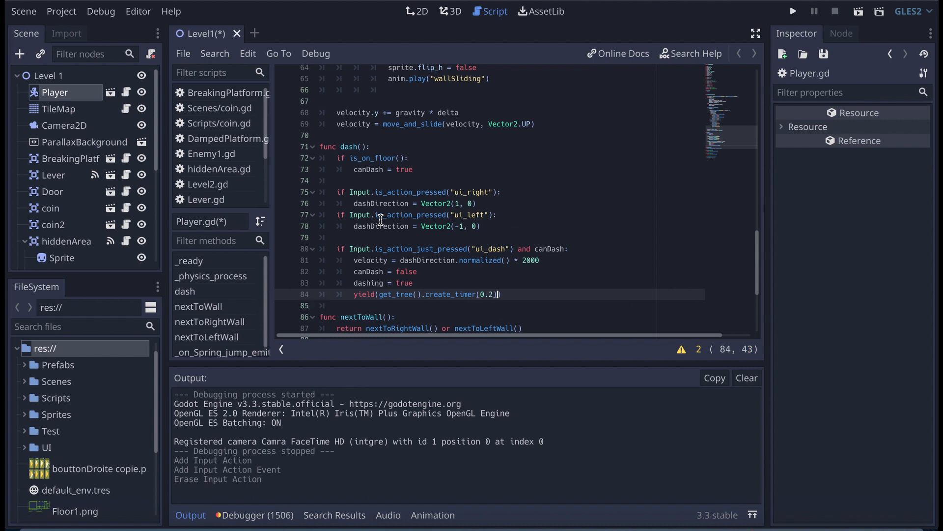
type(",")
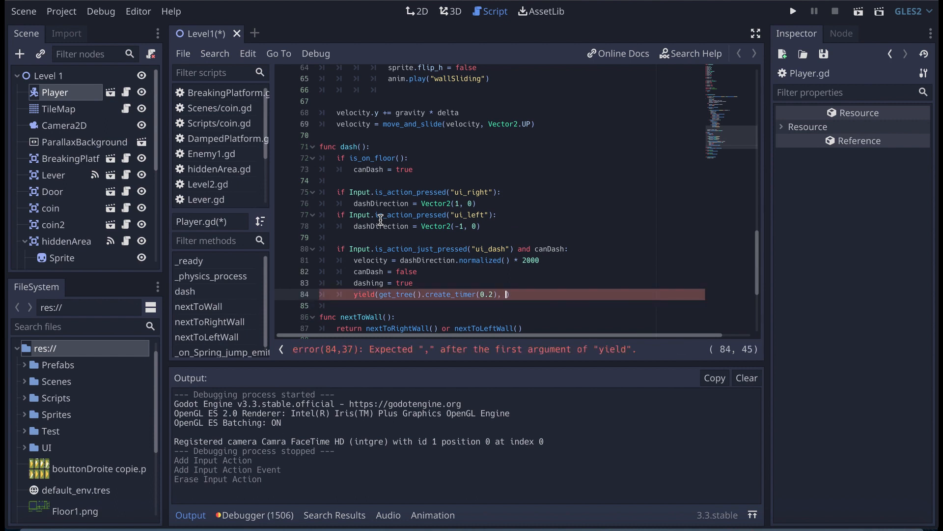
type(",")
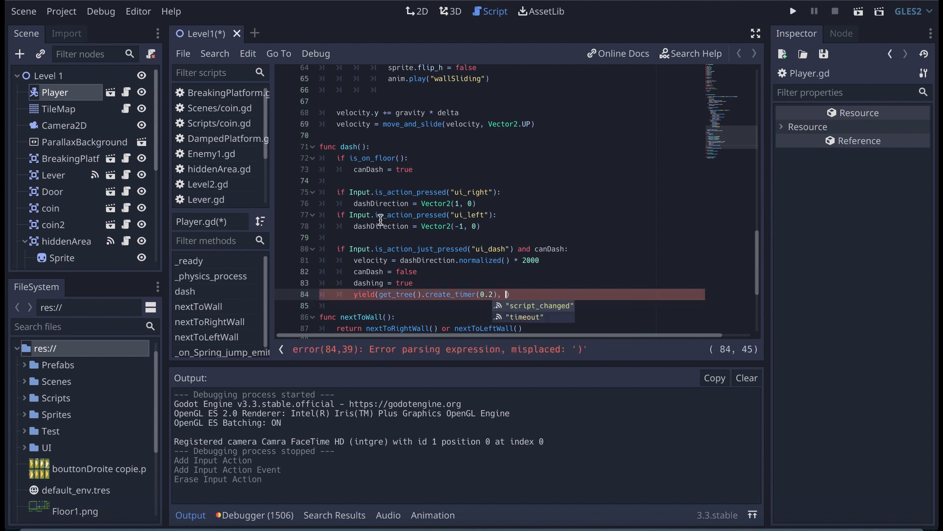
left_click(524, 317)
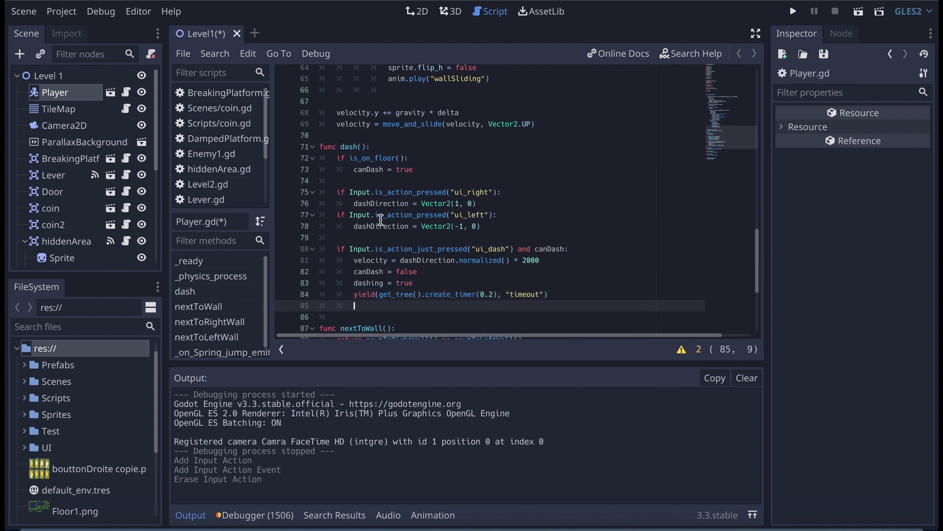
Set dashing = false after the timeout and move the cursor into _physics_process.
type("dashing = false")
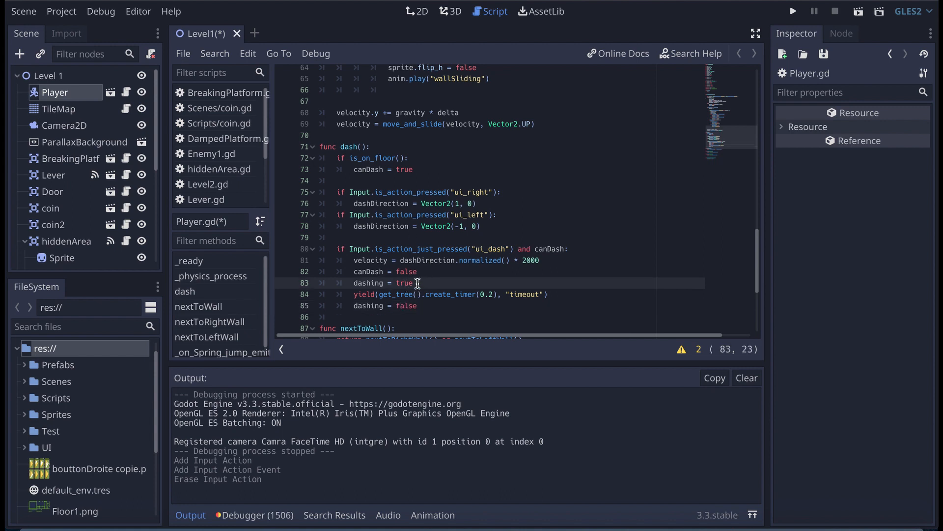
left_click(420, 305)
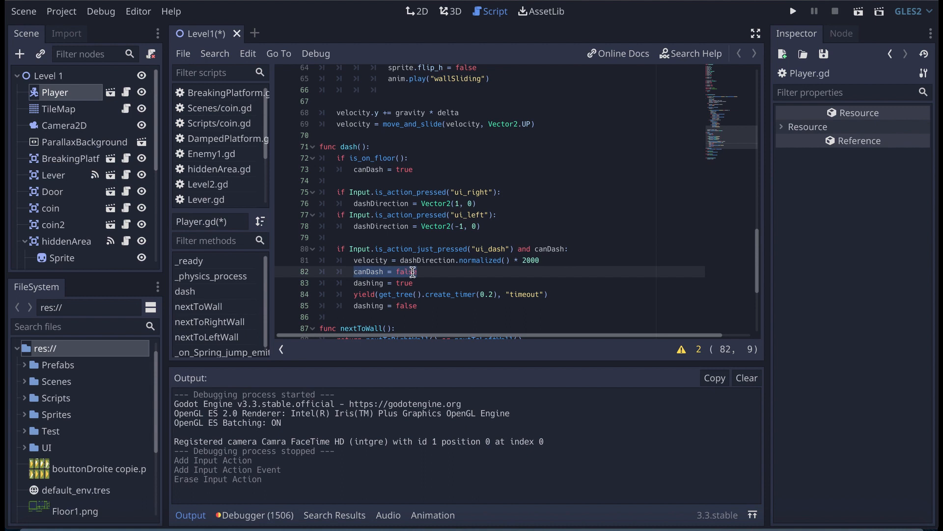
mouse_move(432, 271)
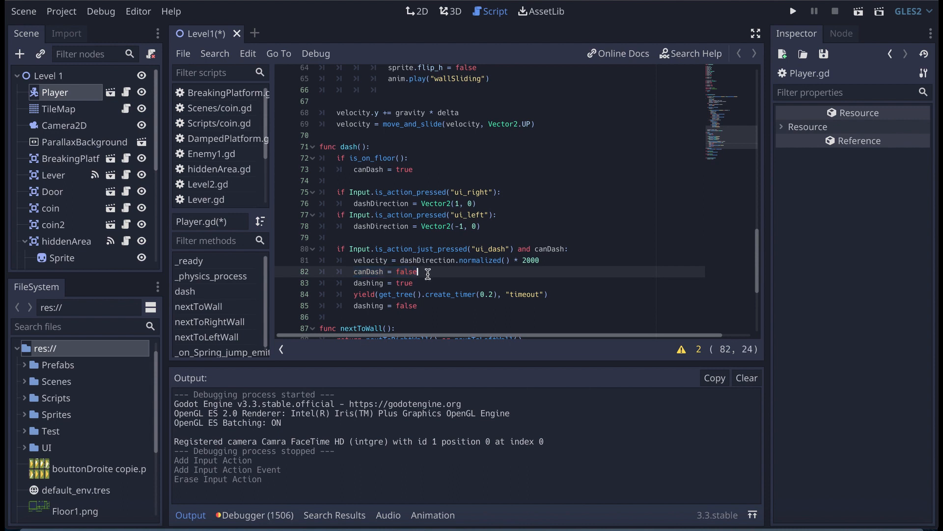
left_click(436, 305)
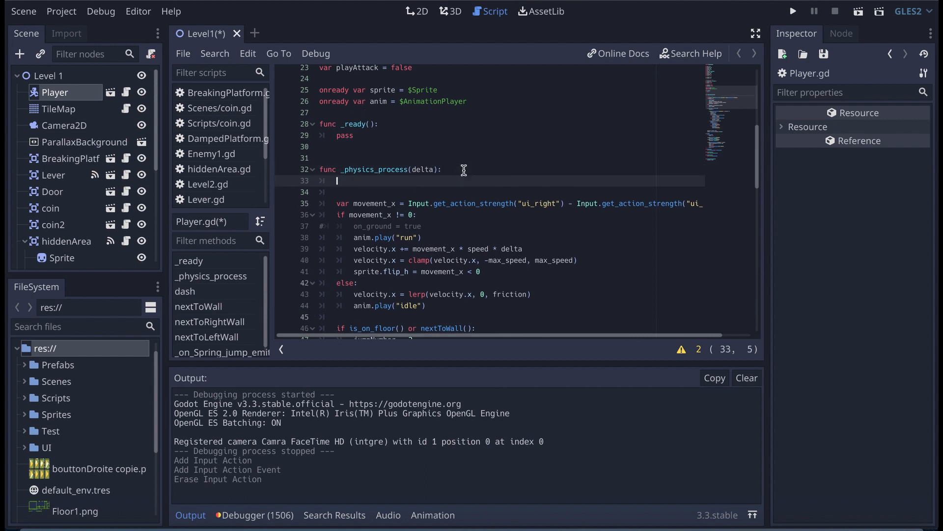
Call dash() at the top of _physics_process and run the game.
type("dash()")
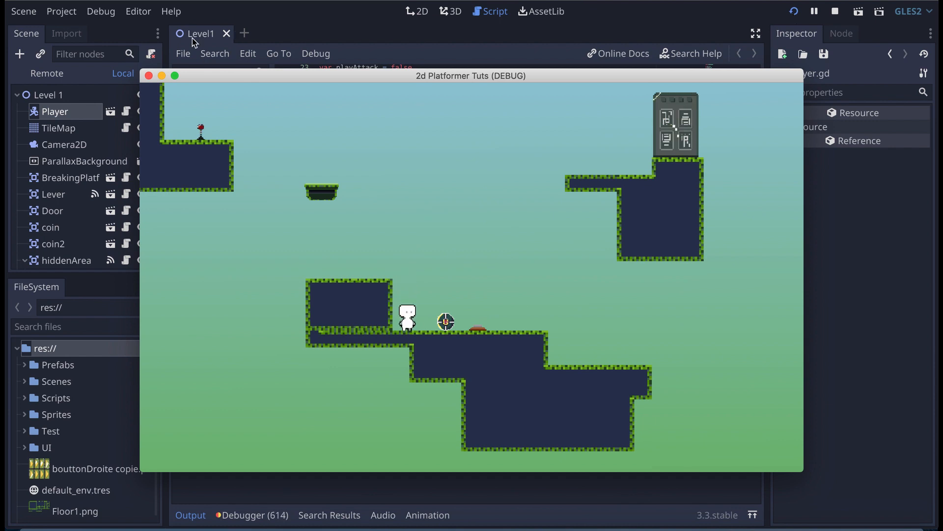
Change the dash velocity multiplier from 2000 to 5000 and run the game again.
left_click(835, 11)
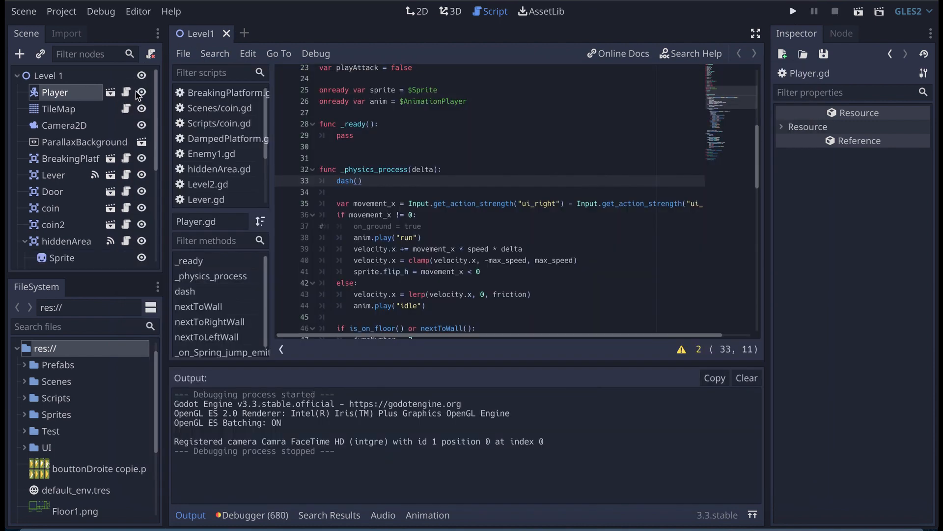
scroll("down", 3)
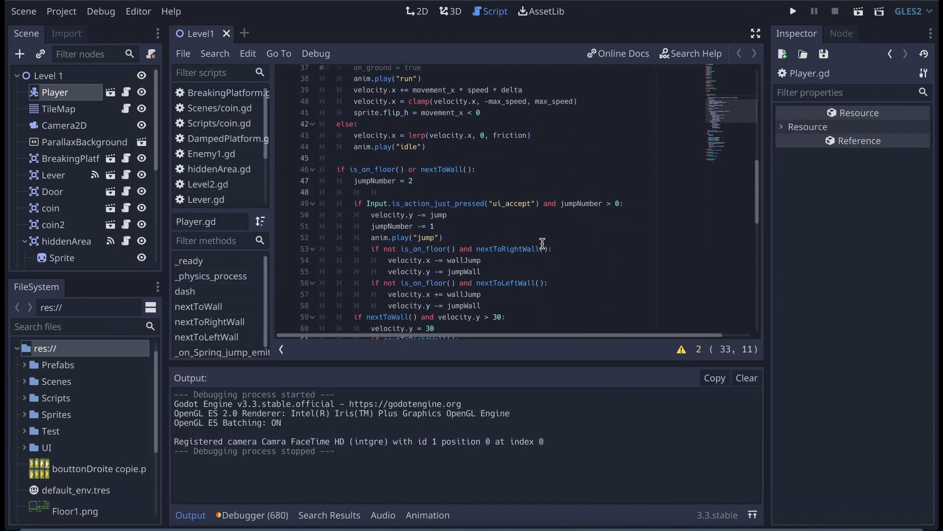
scroll("down", 3)
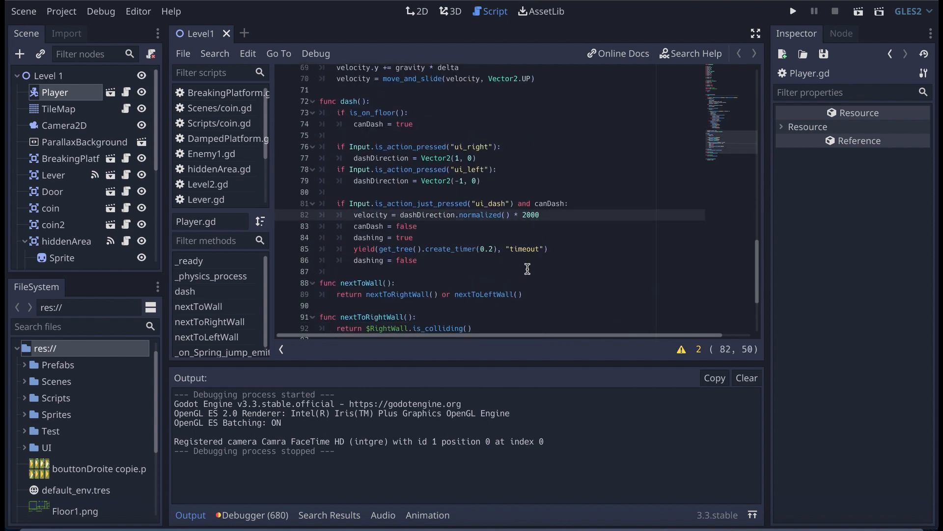
type("5000")
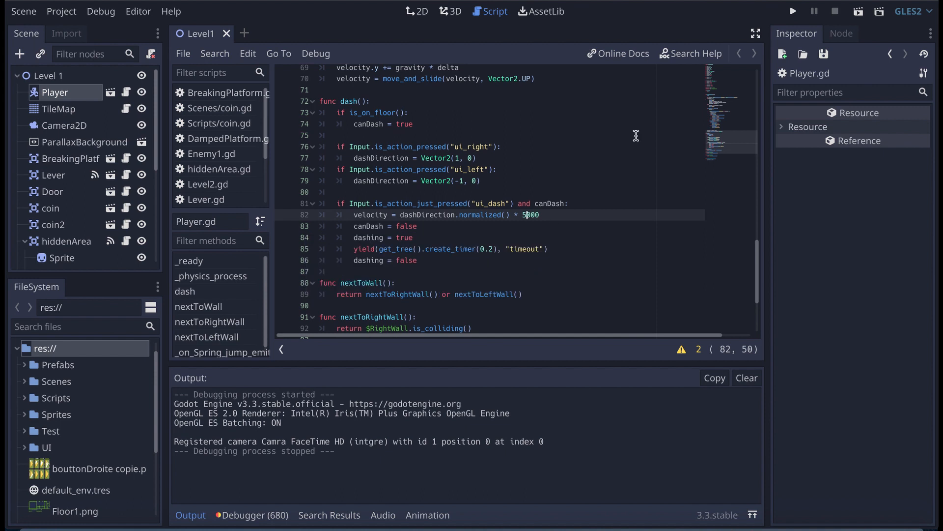
left_click(794, 10)
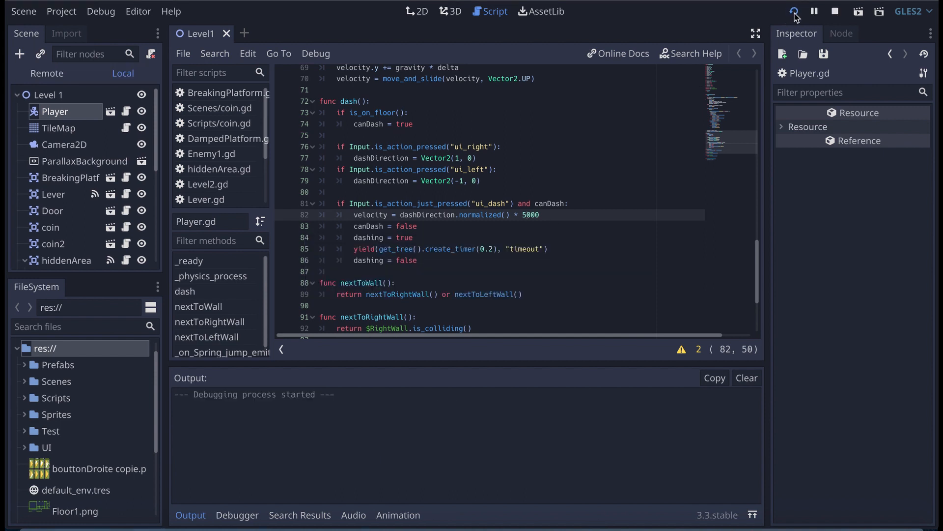
left_click(794, 11)
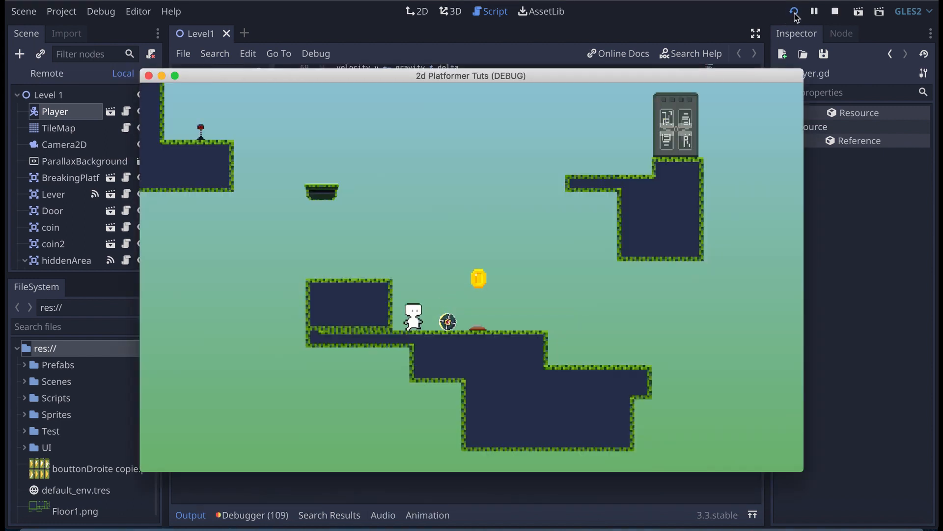